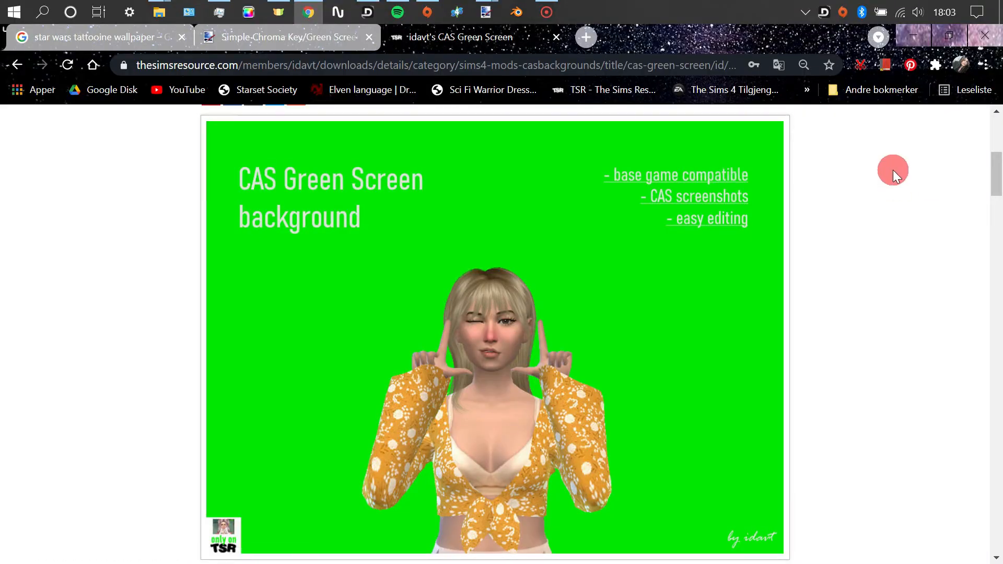
- Download the CAS GreenScreen background package from the mod page
scroll("down", 3)
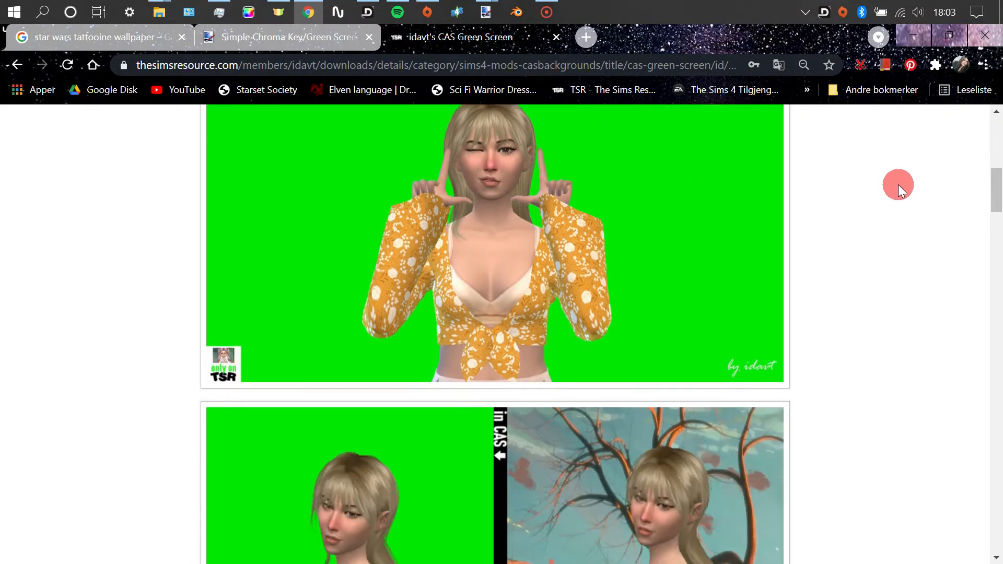
scroll("down", 3)
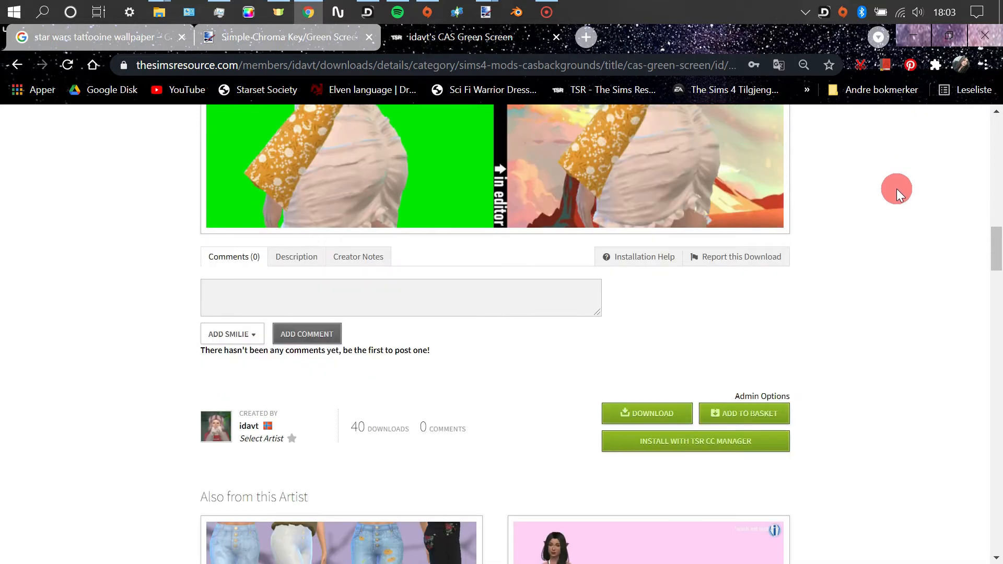
scroll("down", 3)
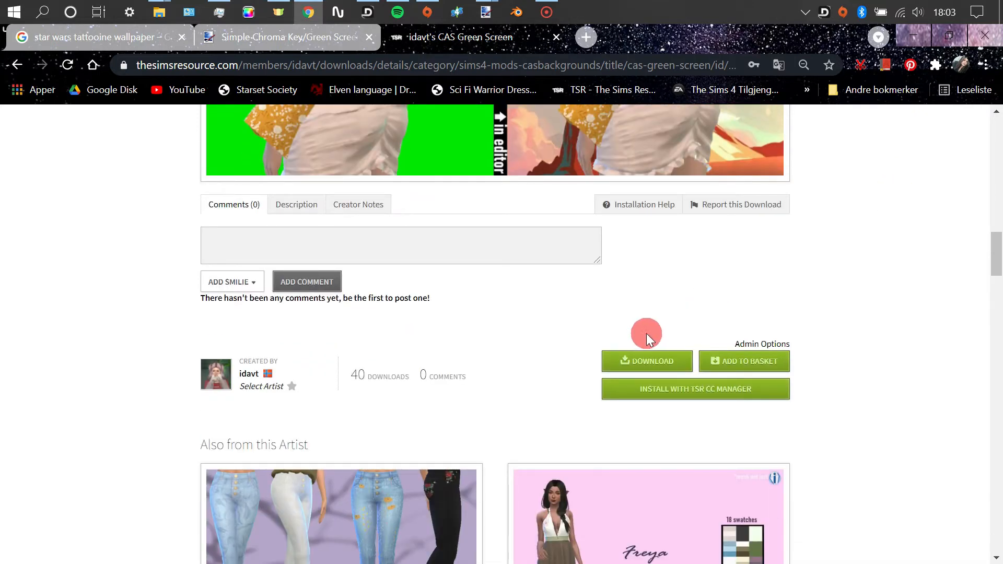
left_click(647, 361)
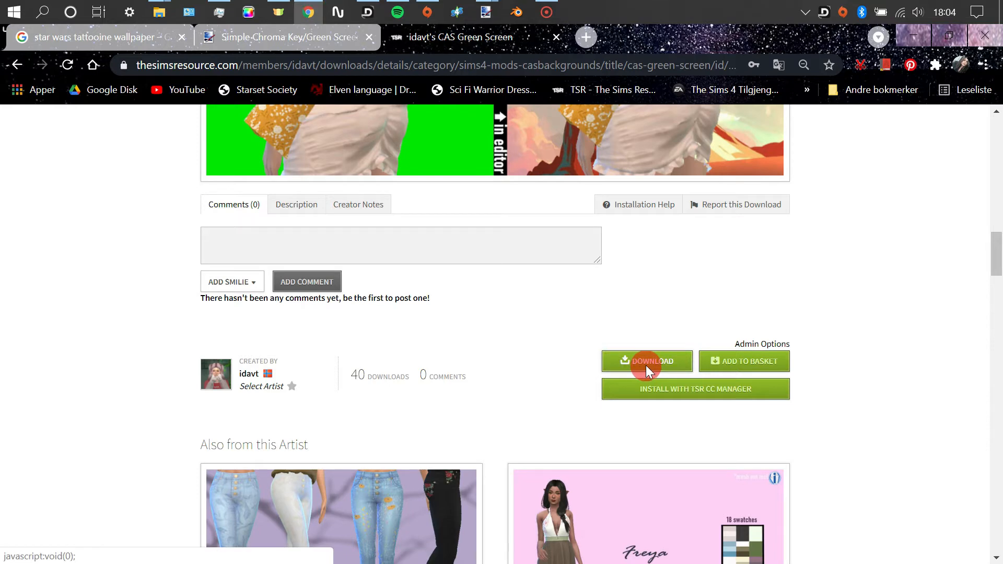
left_click(646, 361)
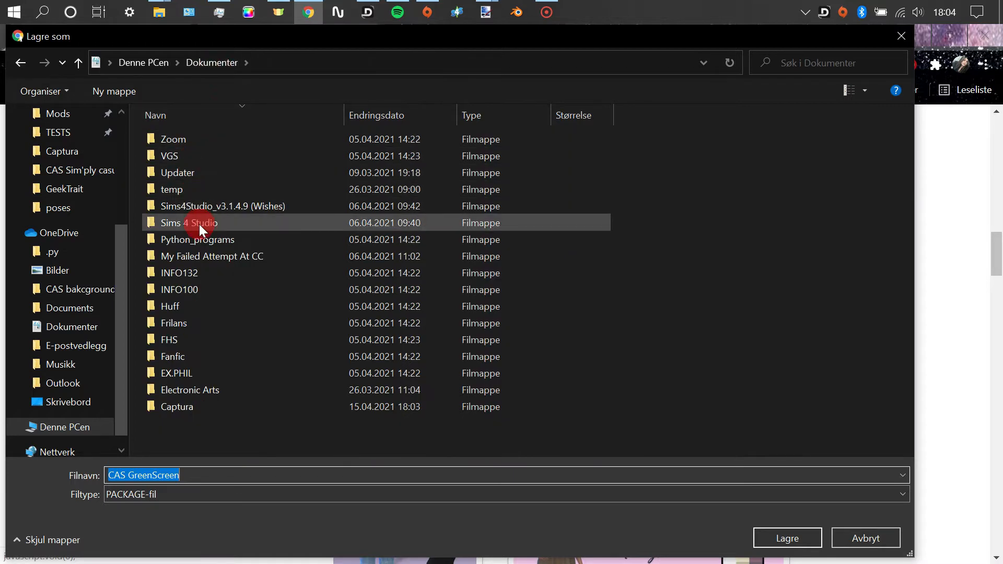
- Save it into Electronic Arts > The Sims 4 > Mods > CAS bakground, replacing the existing copy
double_click(190, 390)
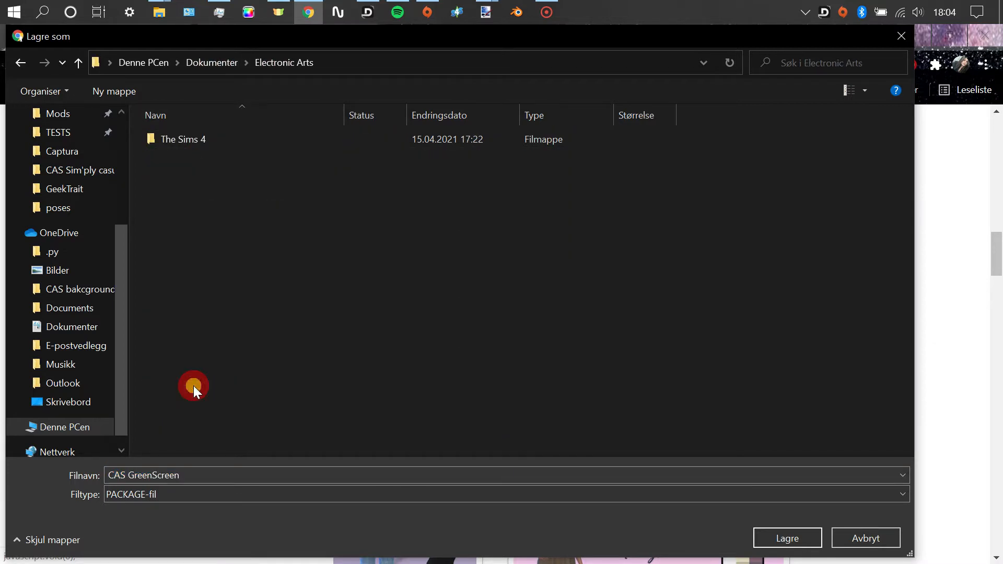
left_click(184, 139)
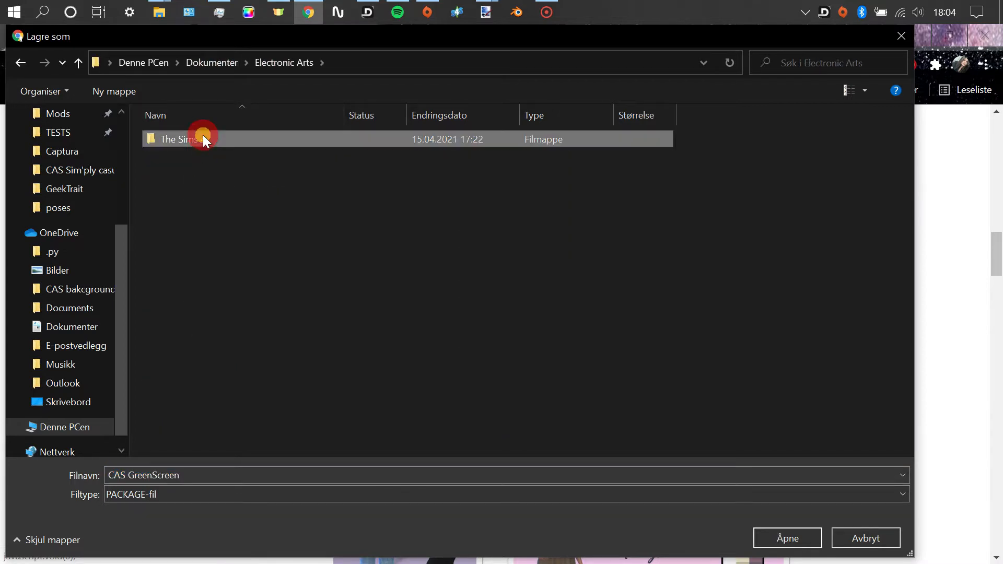
double_click(175, 139)
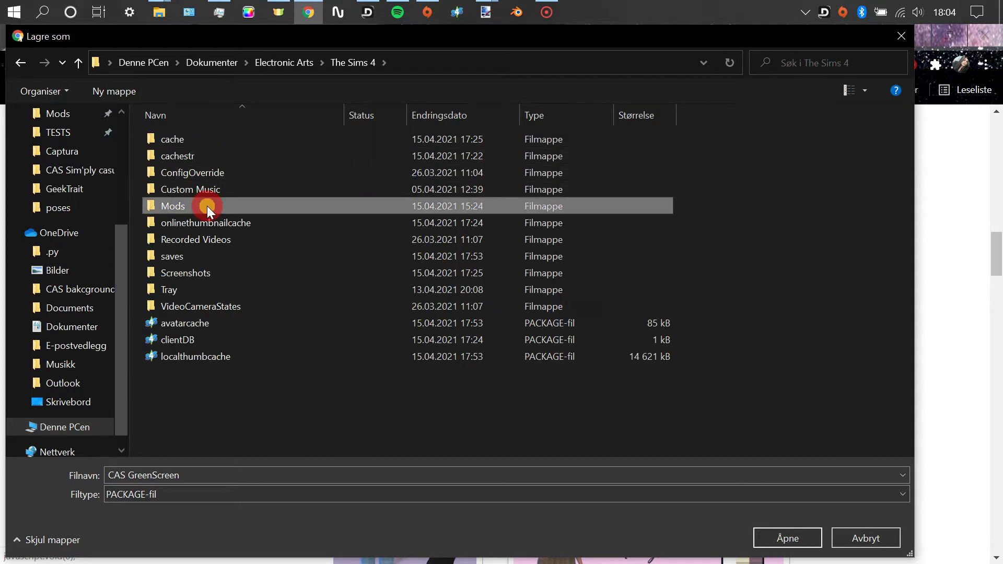
double_click(171, 206)
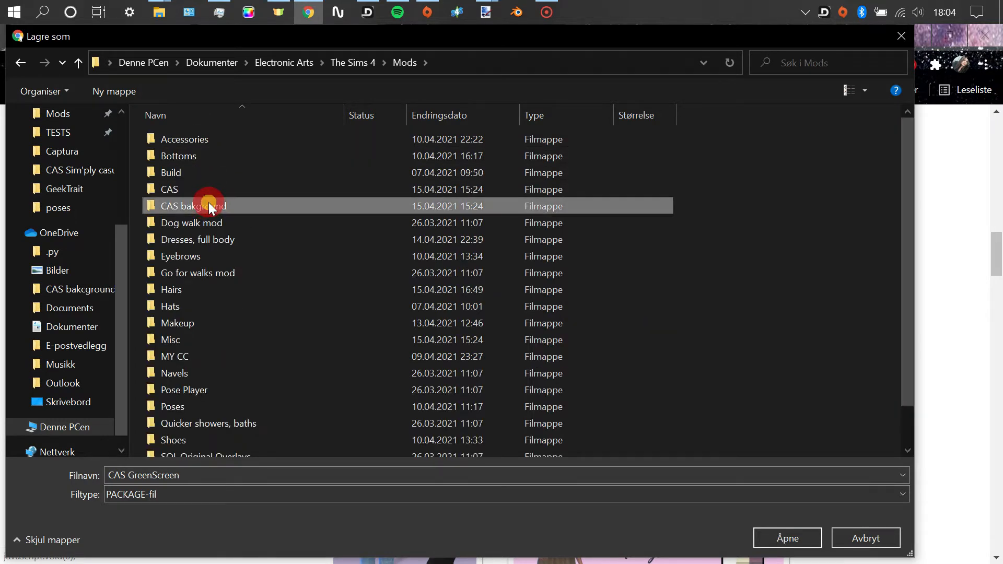
double_click(192, 206)
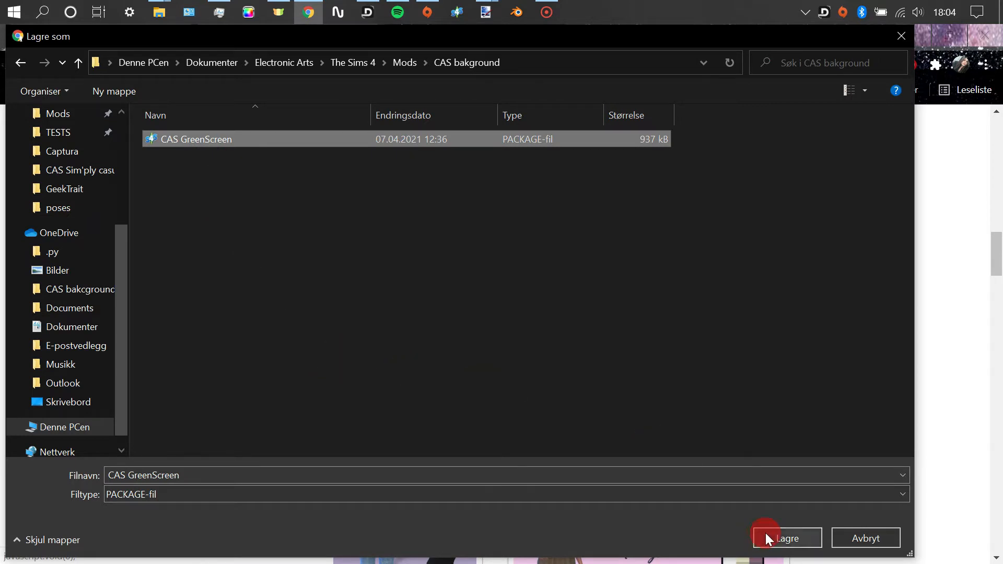
left_click(786, 538)
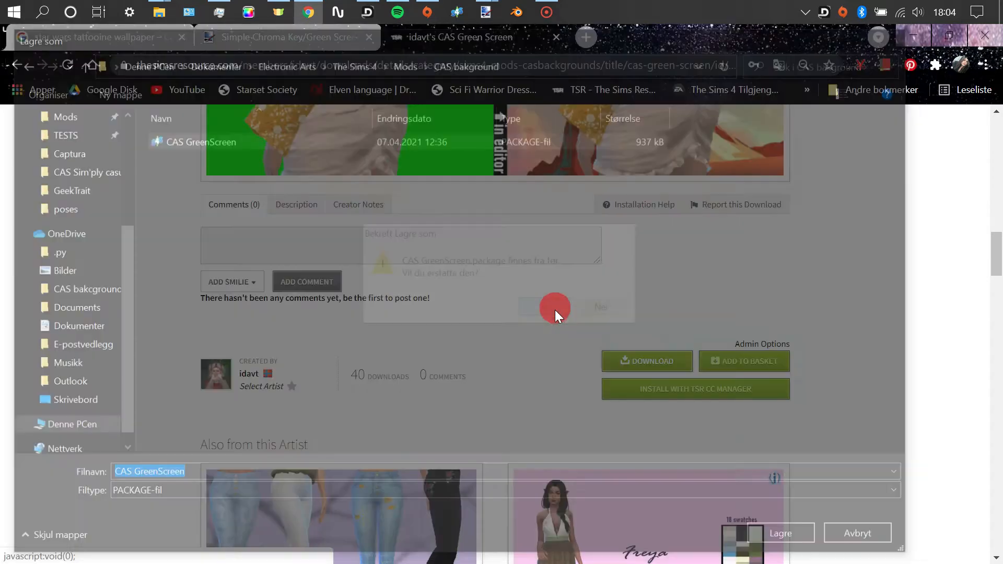
left_click(555, 307)
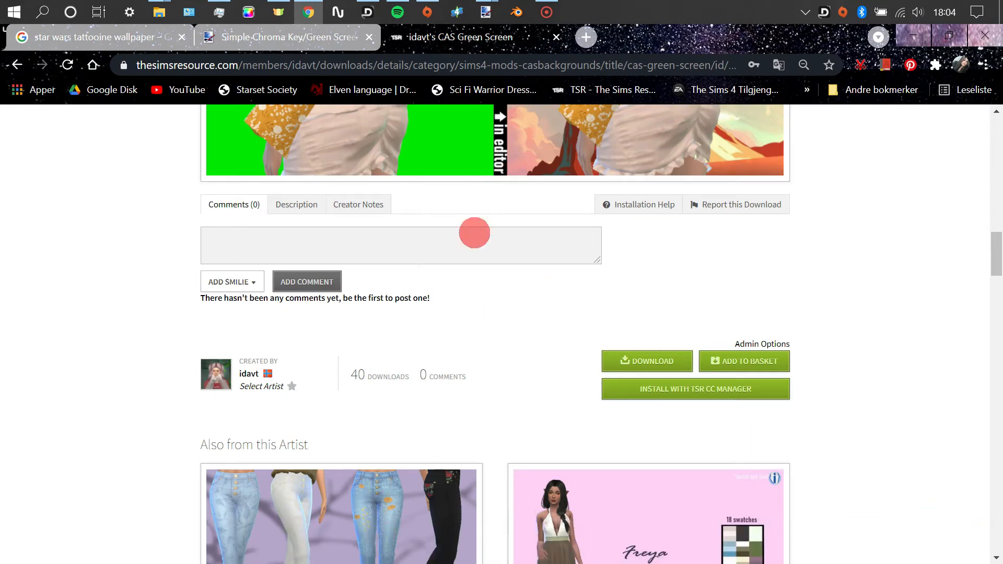
scroll("up", 3)
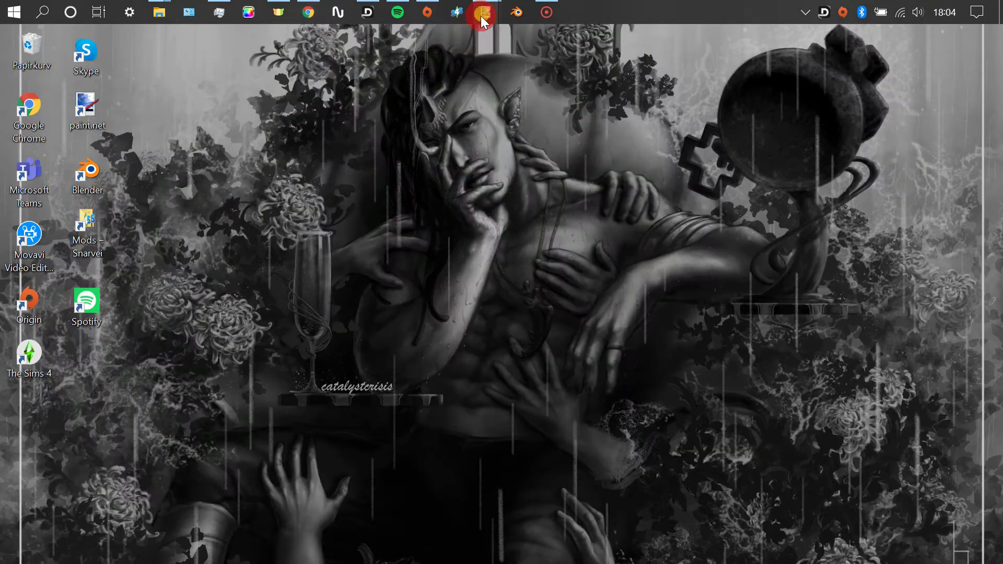
- Launch paint.net and apply Effekter > Foto > Simple Green Screen at tolerance 100 to the blank image
right_click(484, 12)
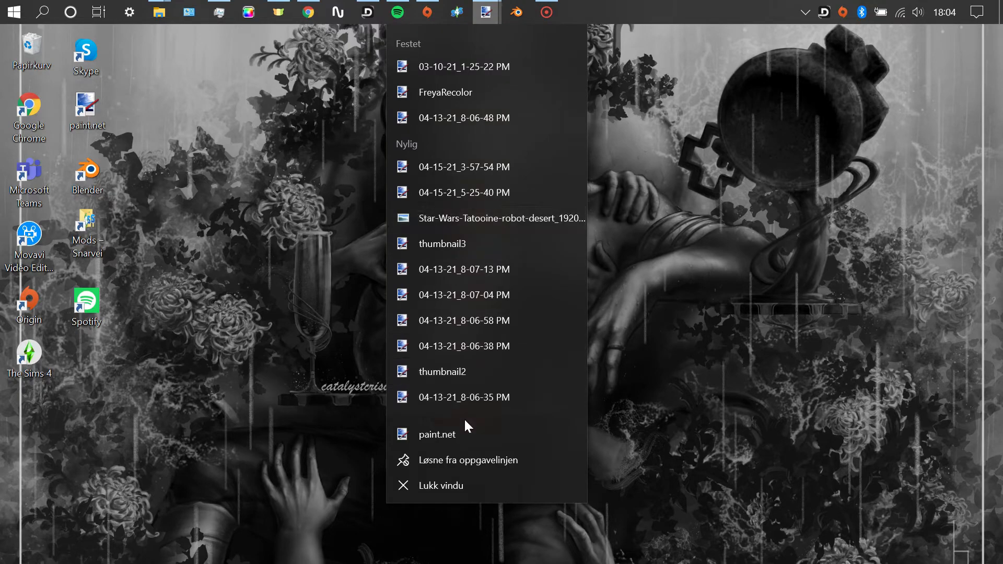
left_click(435, 434)
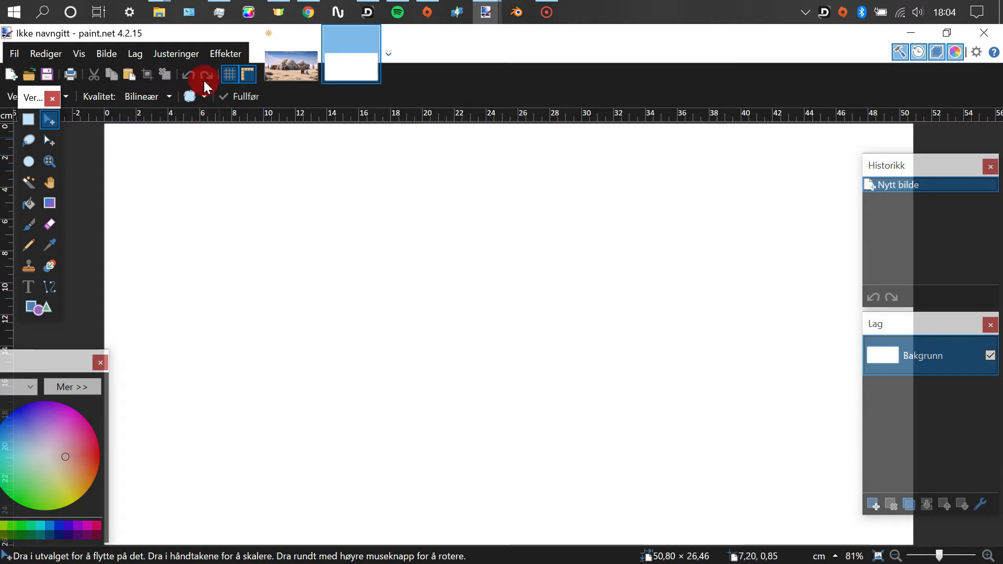
left_click(225, 53)
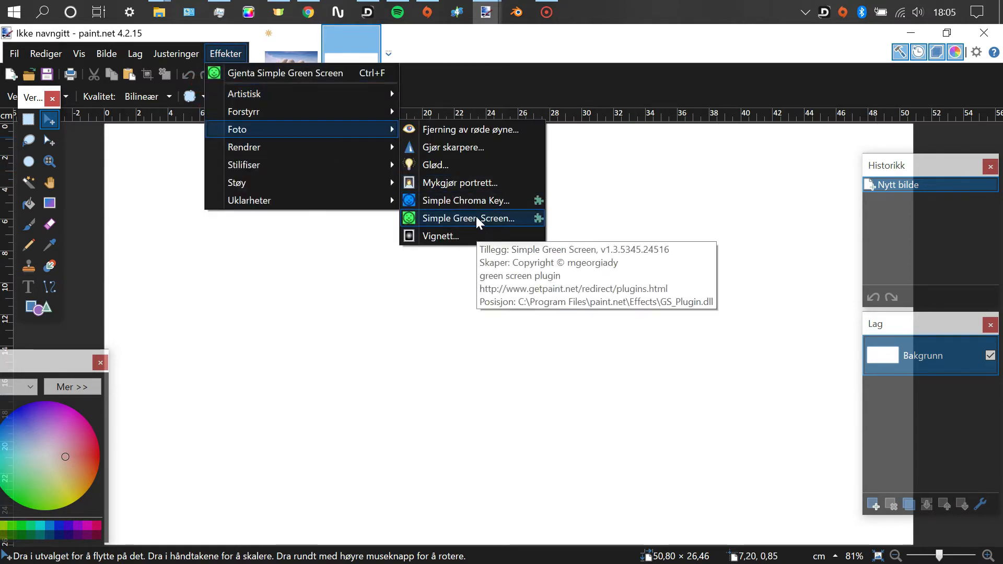
left_click(465, 217)
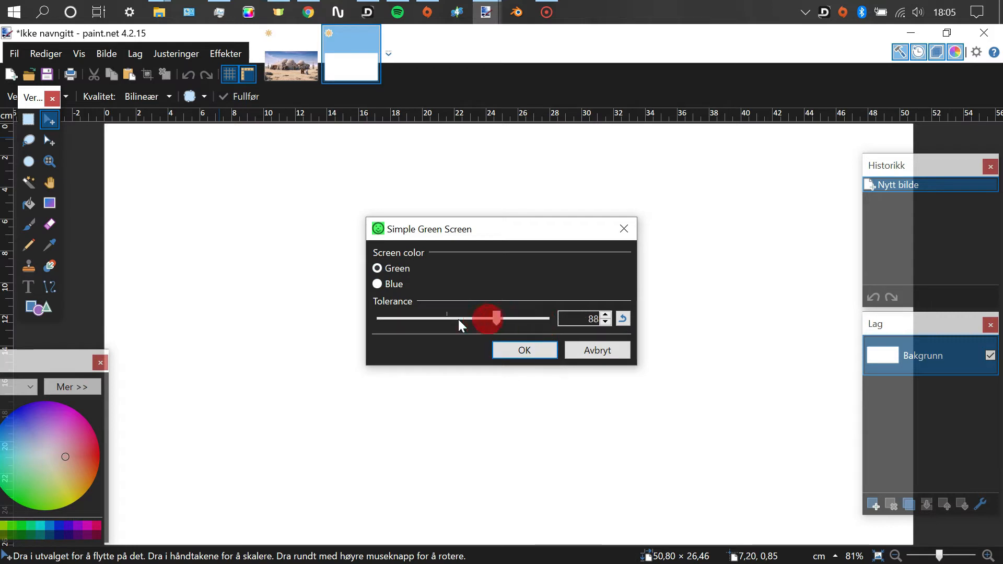
left_click_drag(486, 319, 546, 319)
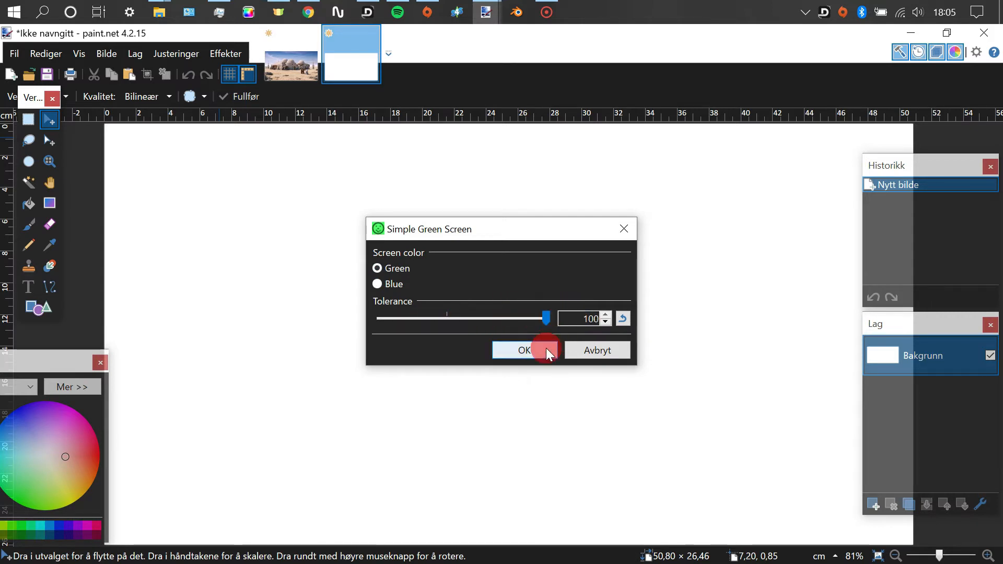
left_click(519, 350)
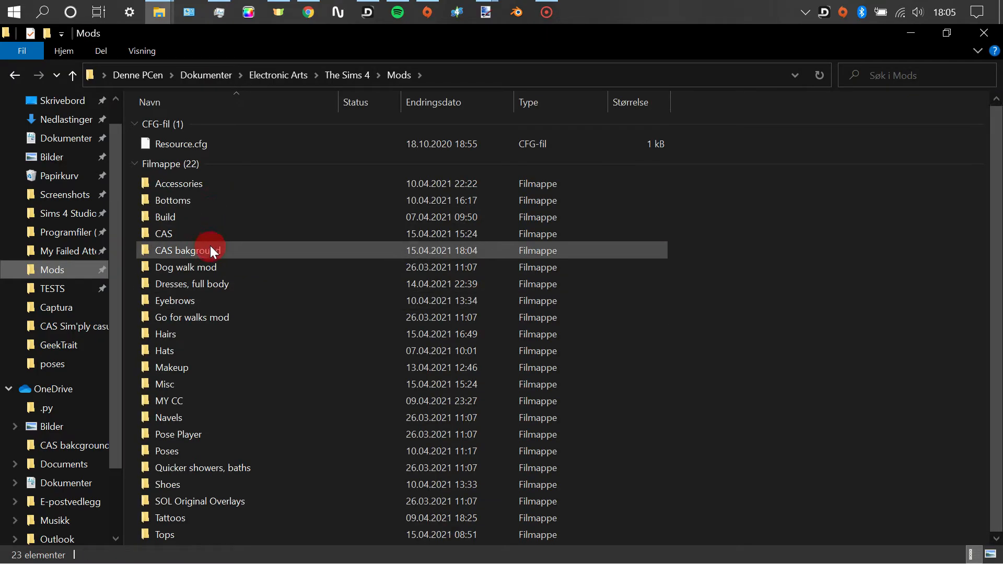
- Check the CAS bakground folder in Mods, then minimize File Explorer to the desktop
double_click(187, 250)
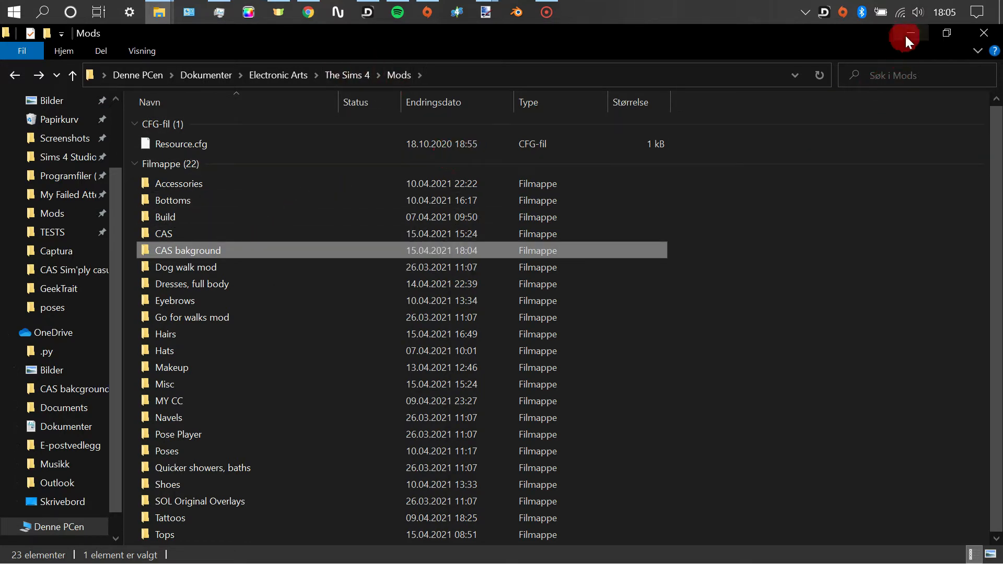
left_click(906, 34)
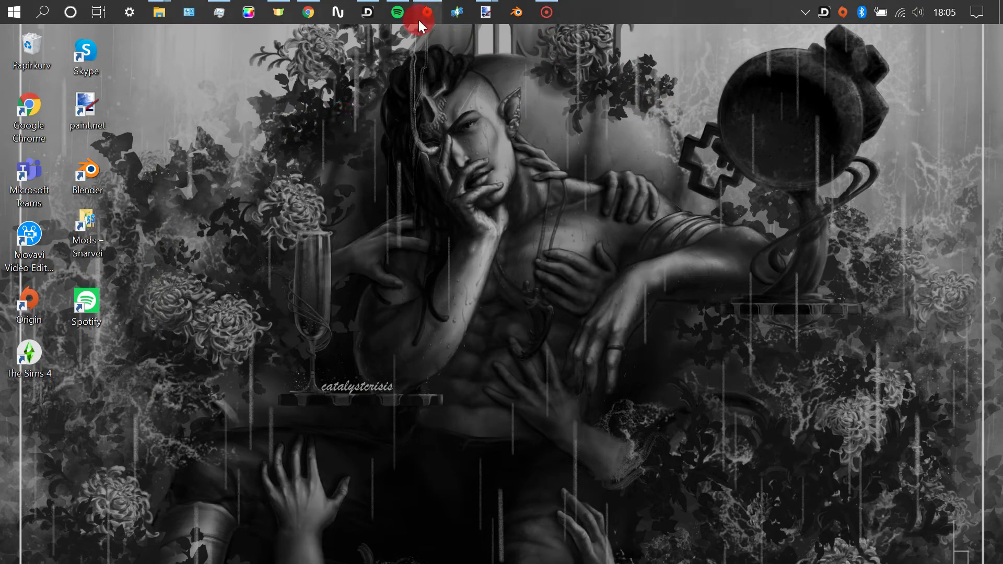
- Launch The Sims 4 from Origin and go into its game settings
left_click(426, 13)
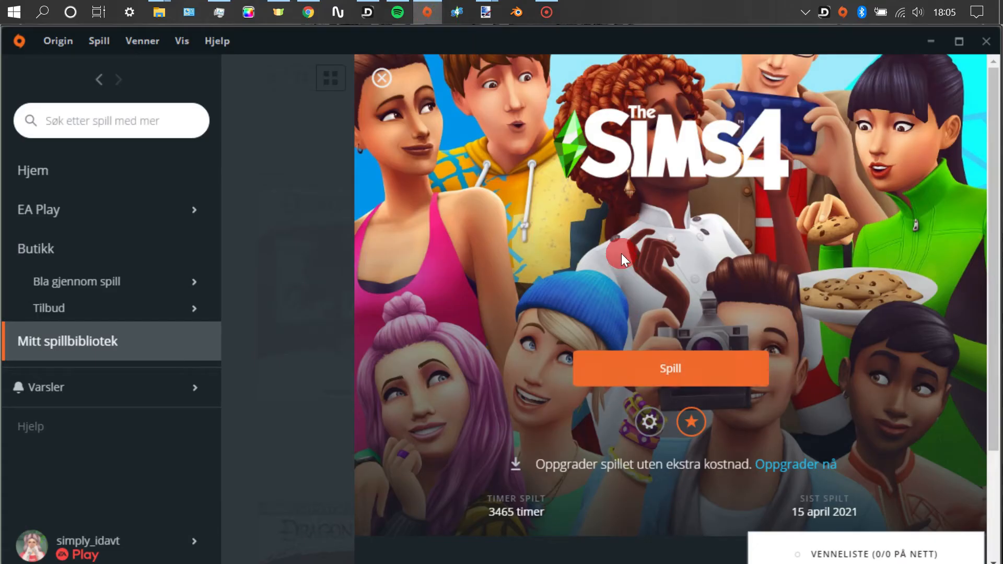
left_click(670, 369)
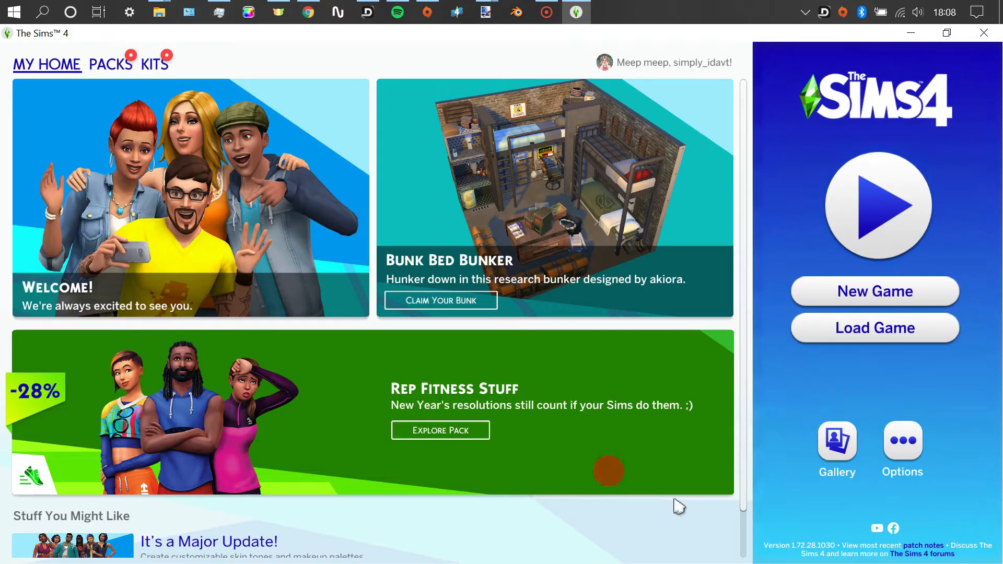
mouse_move(902, 443)
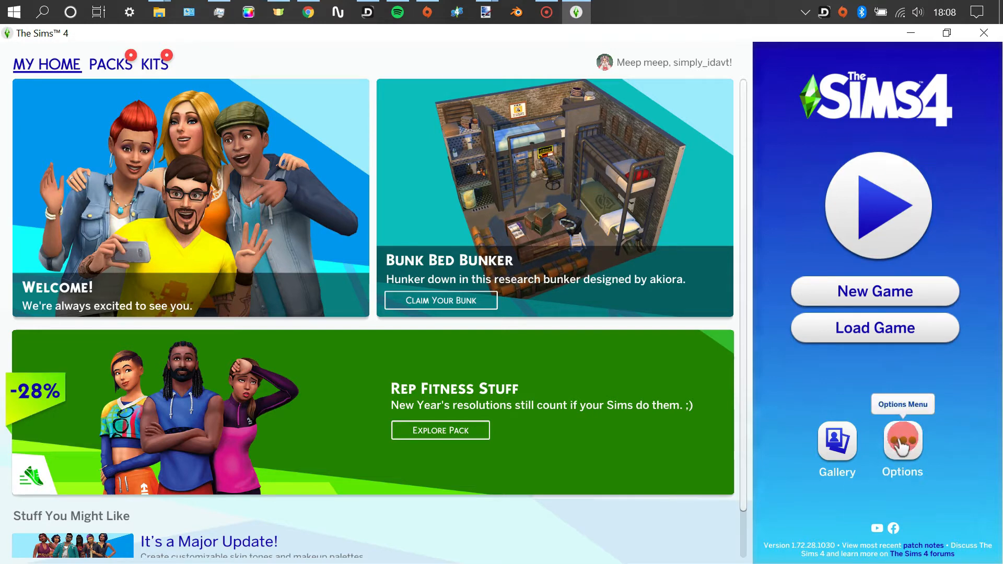
left_click(902, 445)
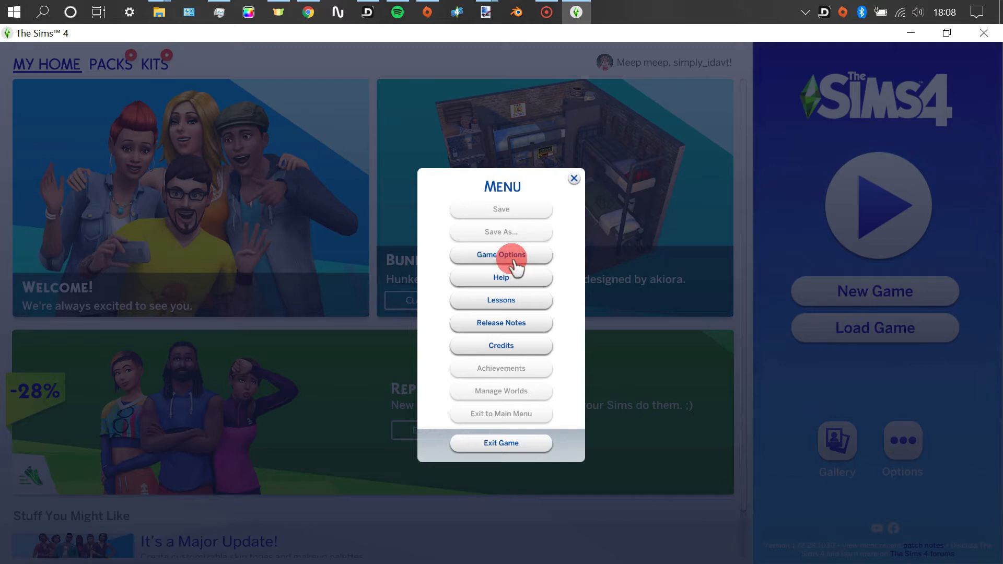
left_click(501, 255)
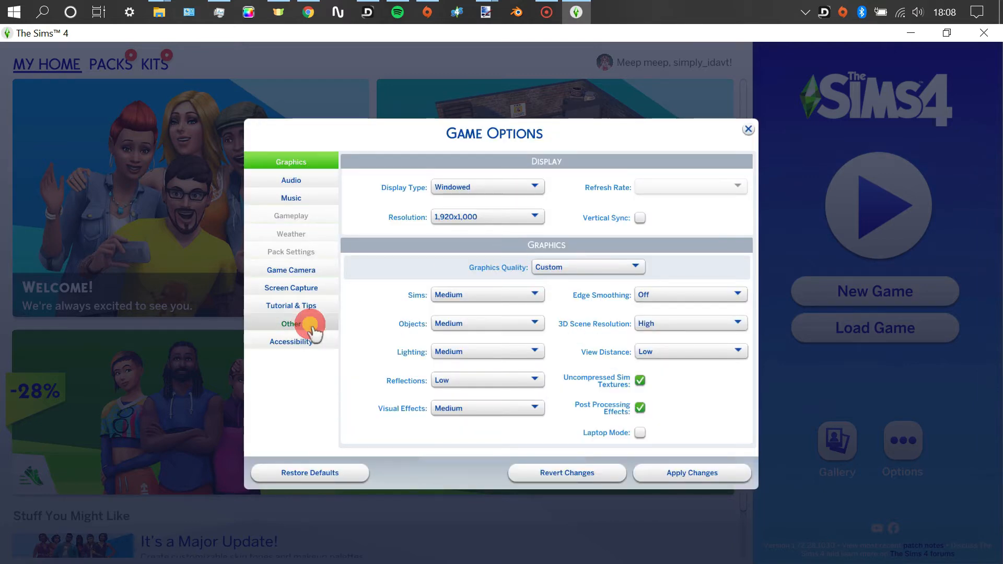
- Enable custom content and script mods under Other, apply, and return to the main menu
left_click(292, 324)
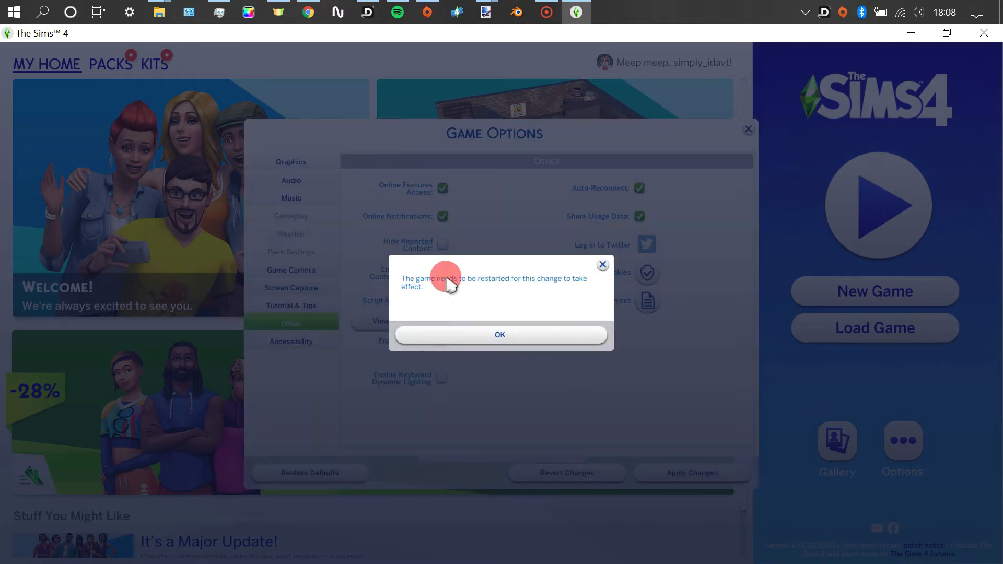
left_click(500, 335)
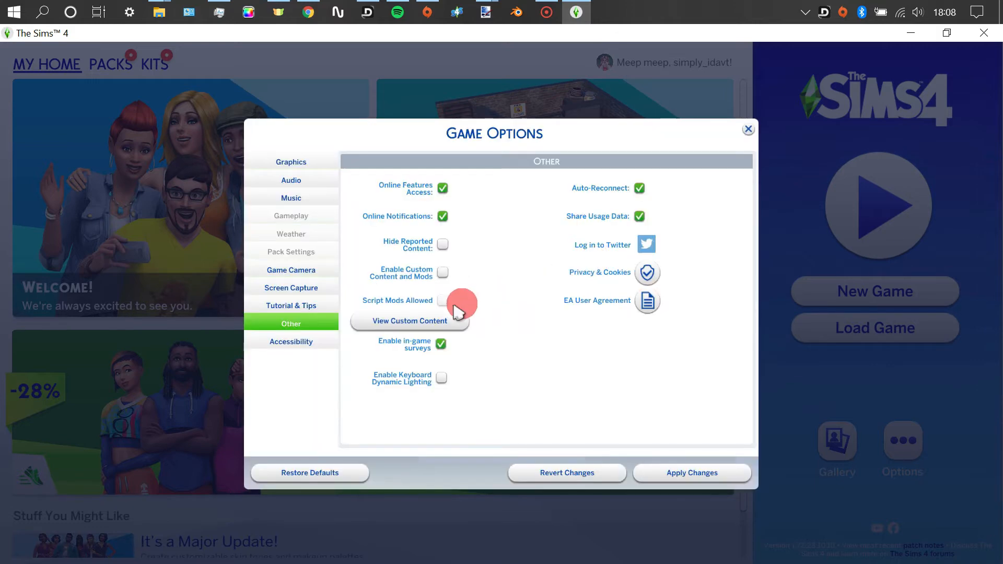
left_click(441, 272)
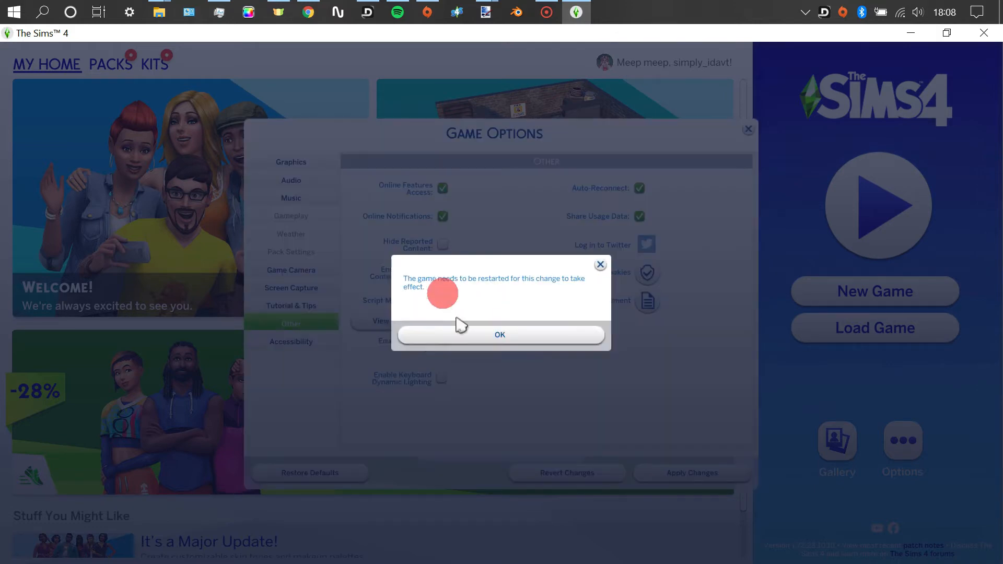
left_click(500, 334)
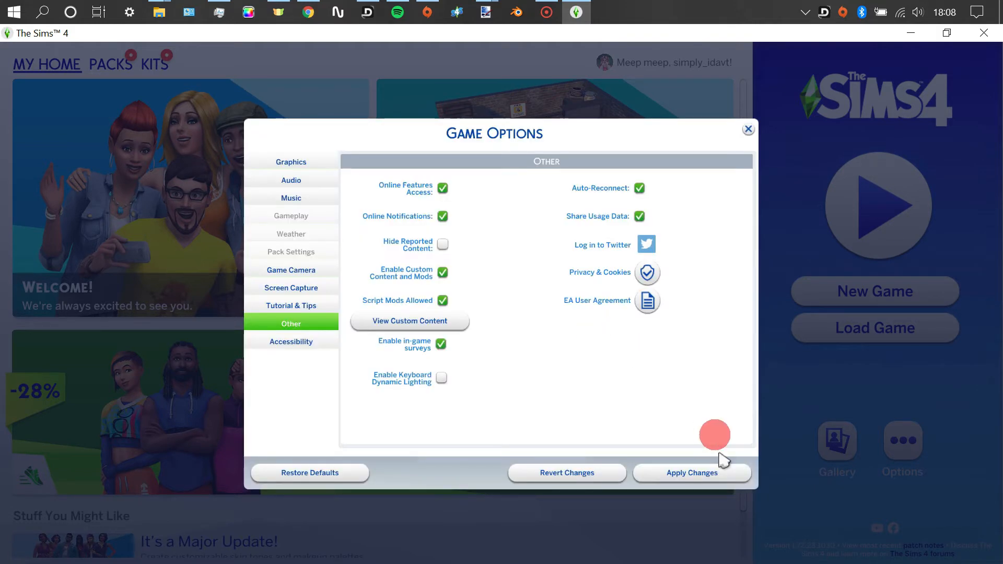
left_click(749, 128)
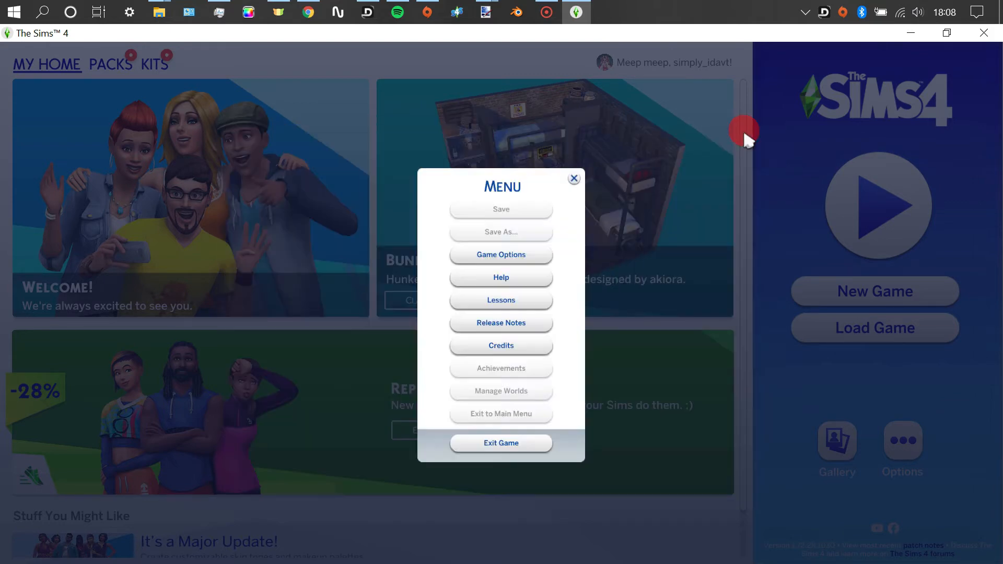
left_click(574, 177)
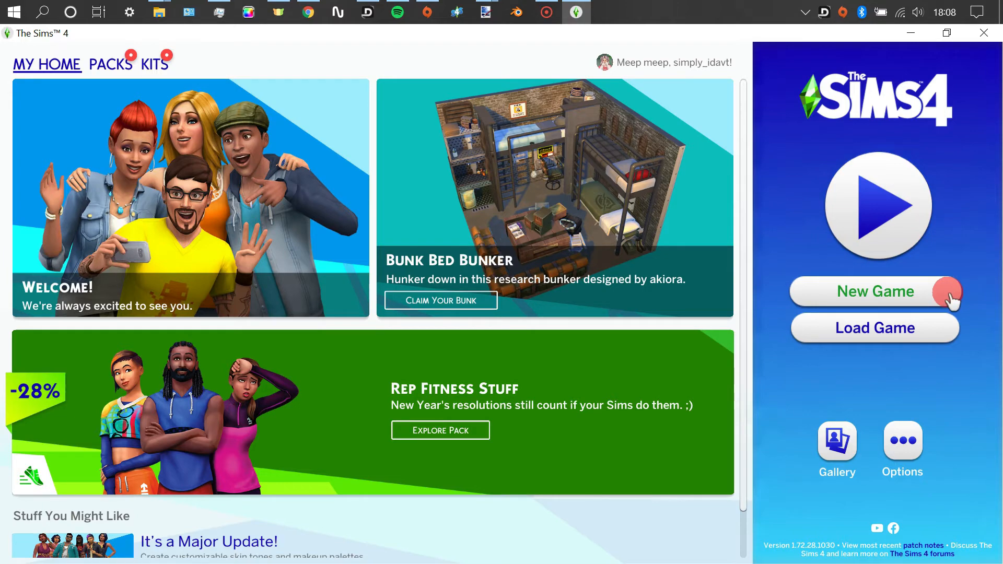
- Start a new game, decline the story quiz, and give the sim the Geek hobby trait
left_click(875, 291)
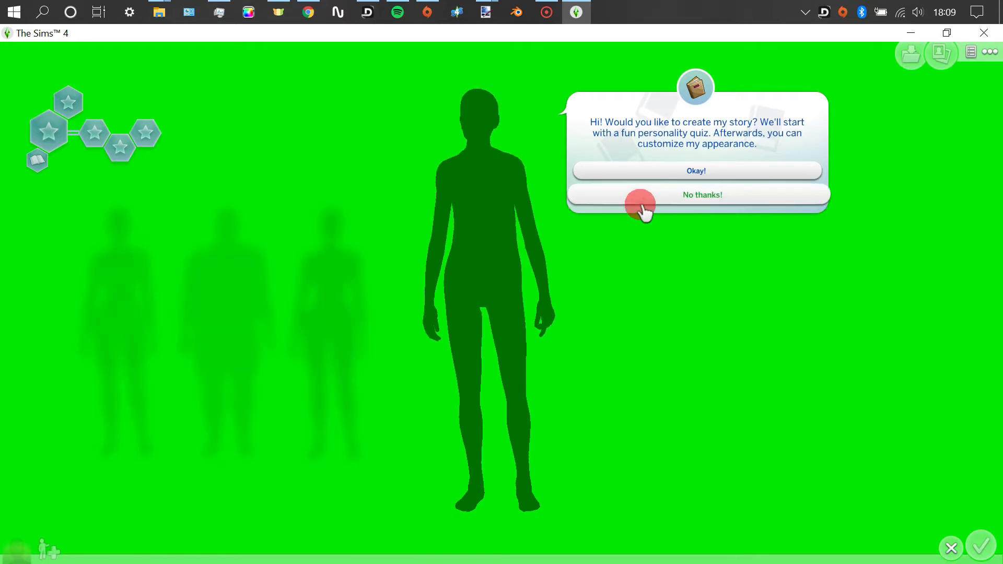
left_click(702, 194)
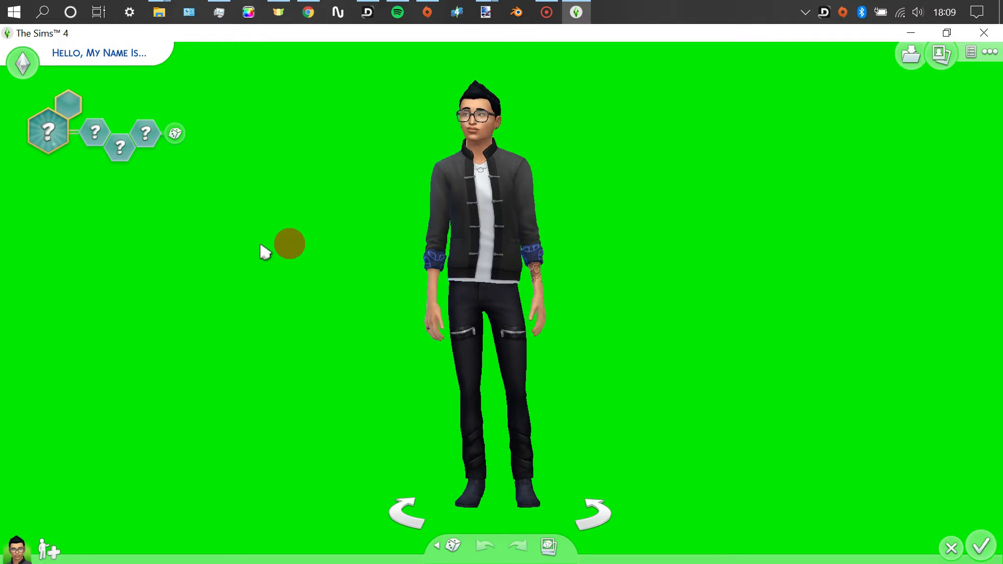
left_click(57, 121)
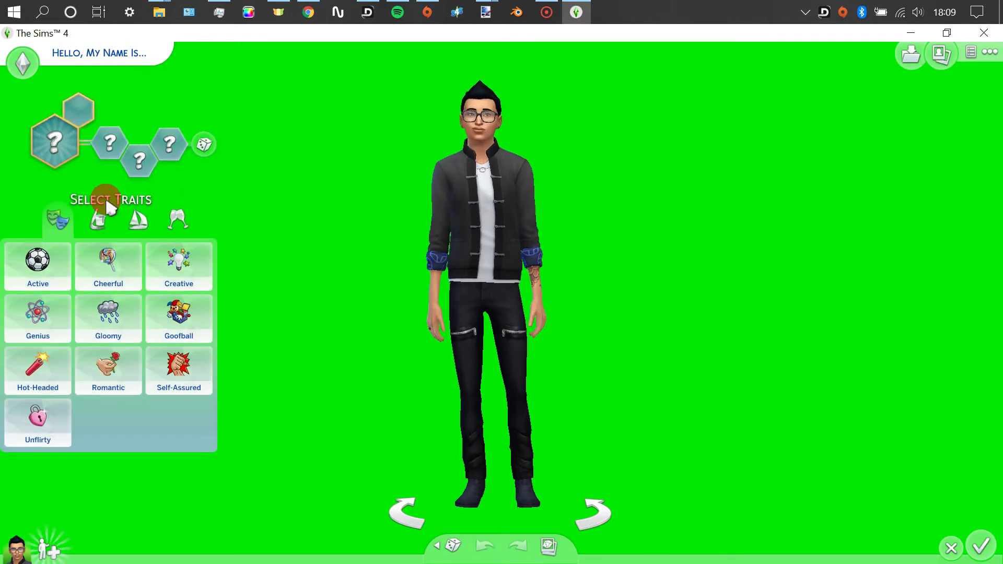
left_click(99, 223)
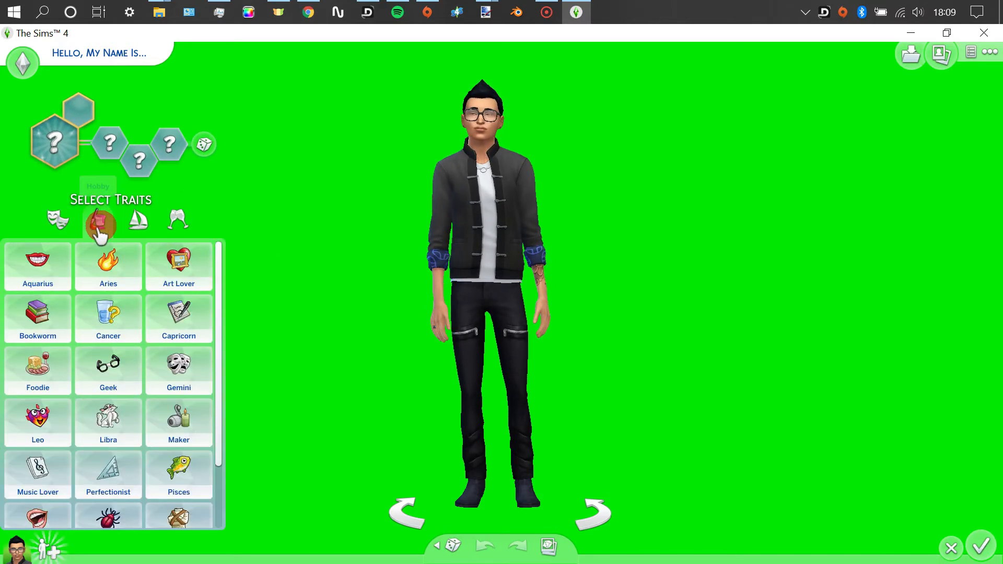
left_click(107, 370)
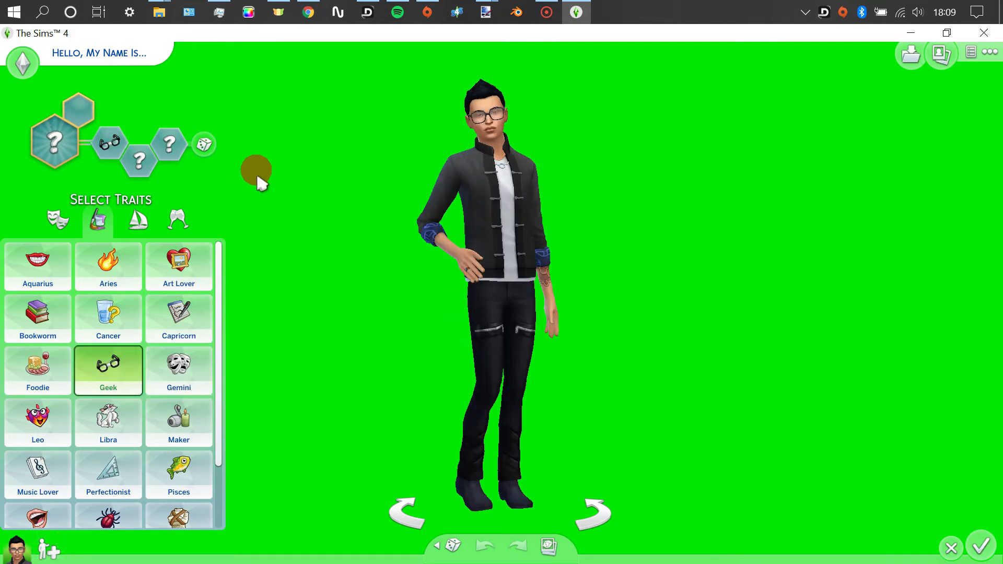
mouse_move(259, 186)
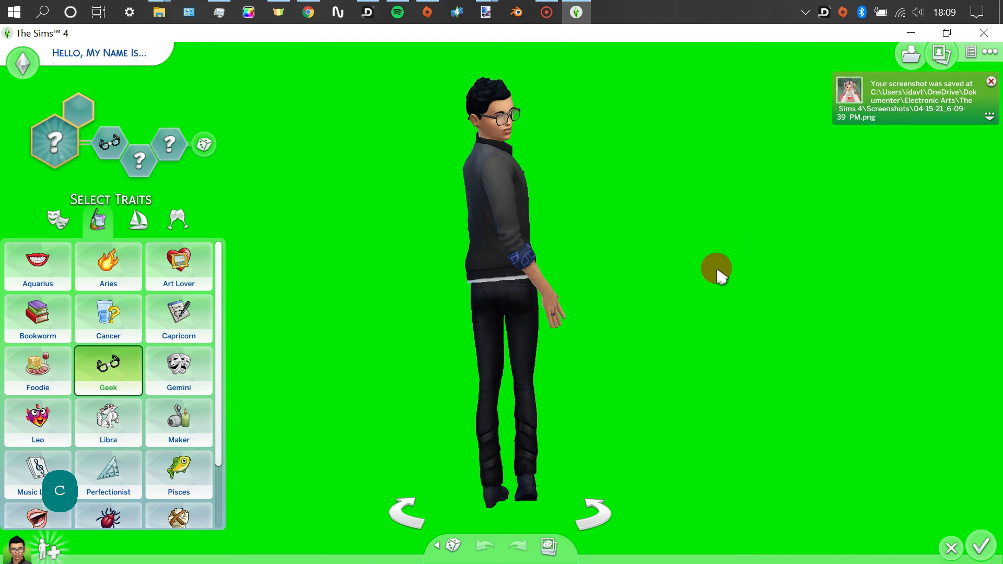
mouse_move(673, 199)
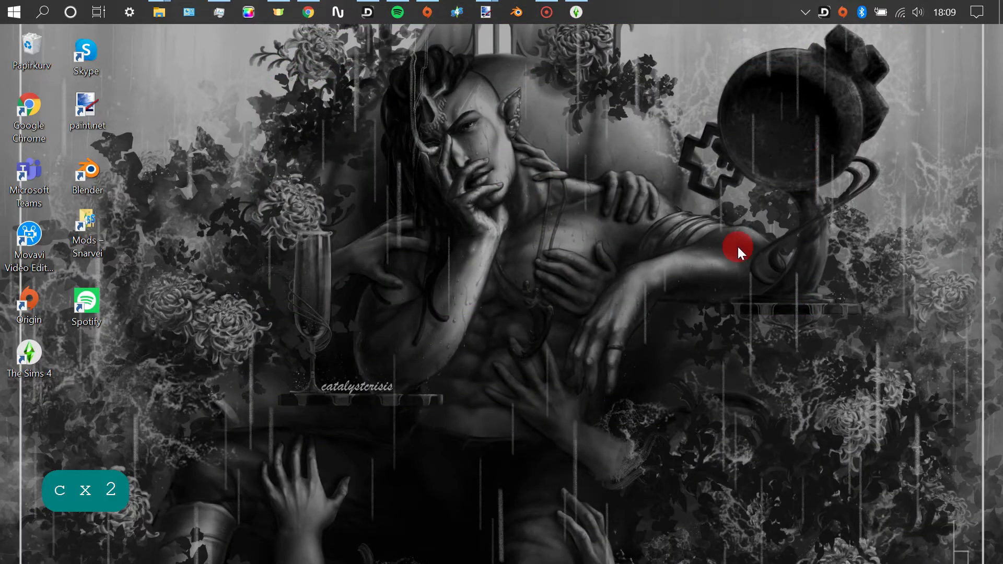
mouse_move(486, 13)
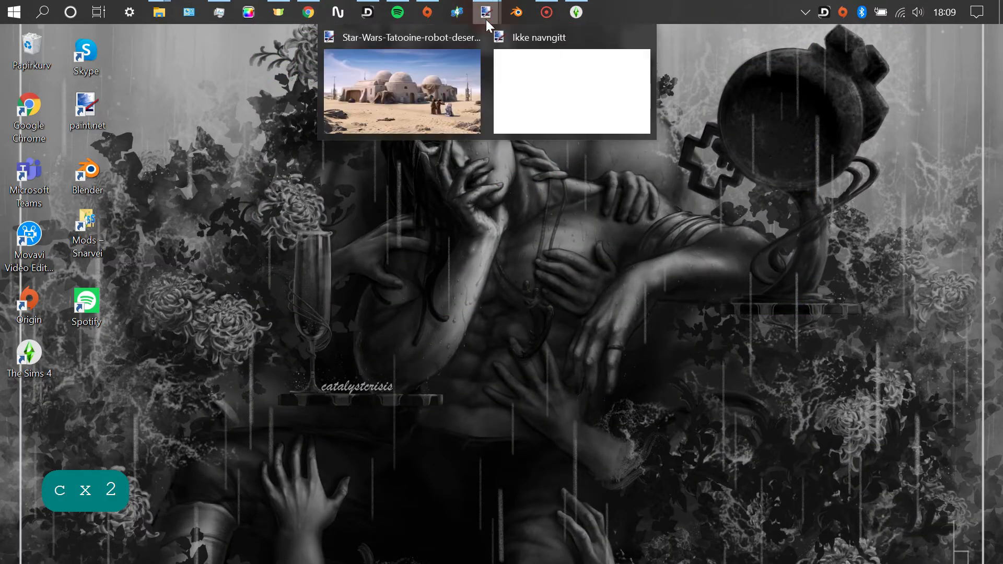
- Switch to the untitled image and import the sim screenshot as a layer
left_click(571, 91)
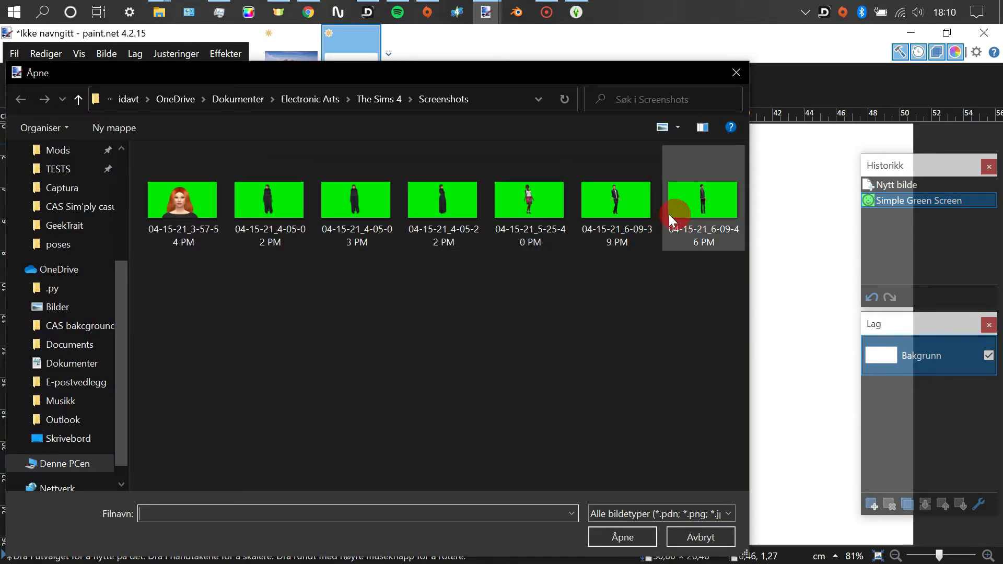
double_click(702, 199)
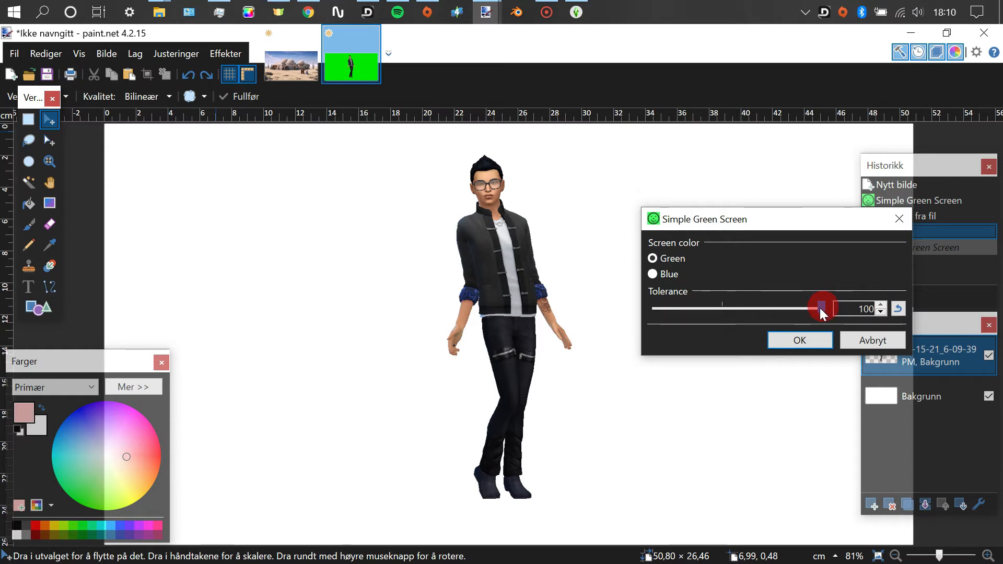
- Key out the green behind the sim with Simple Green Screen set to Green at maximum tolerance
left_click_drag(823, 307, 672, 307)
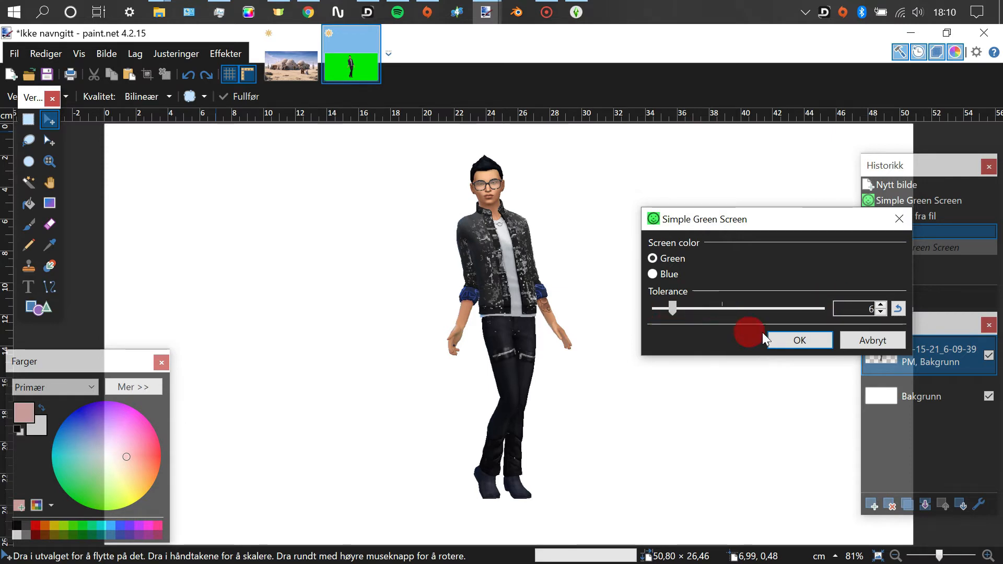
left_click_drag(672, 308, 726, 308)
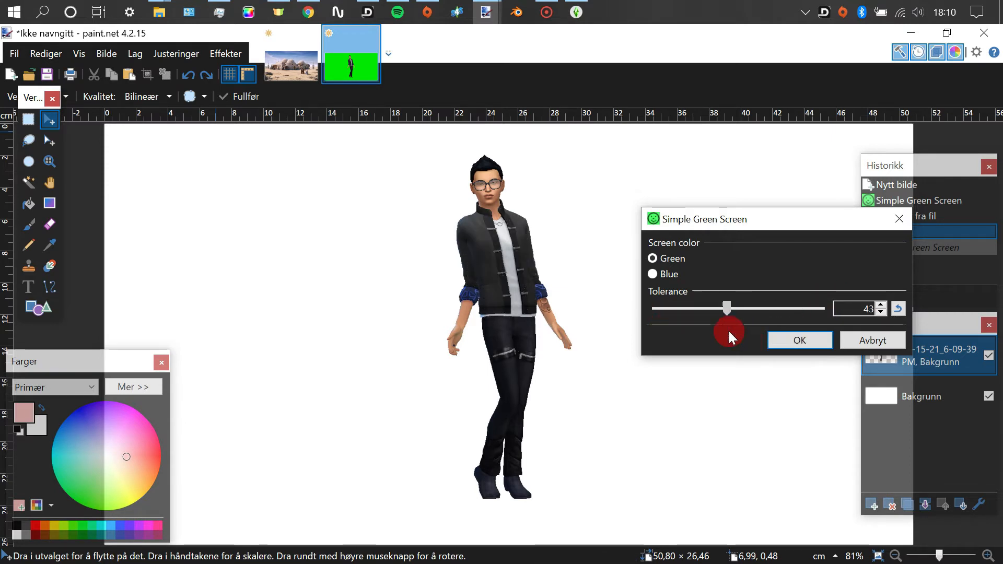
left_click(652, 274)
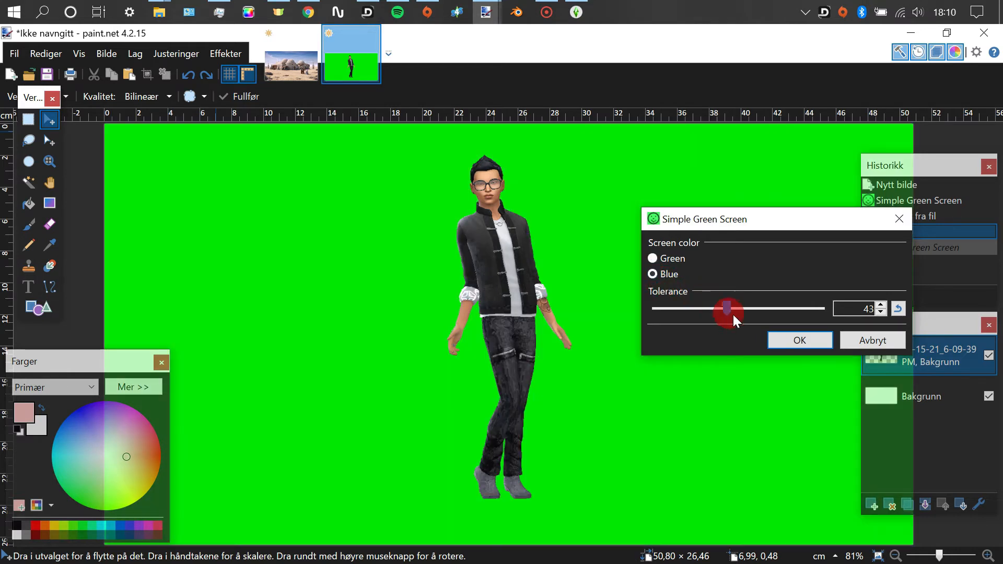
left_click_drag(727, 308, 711, 308)
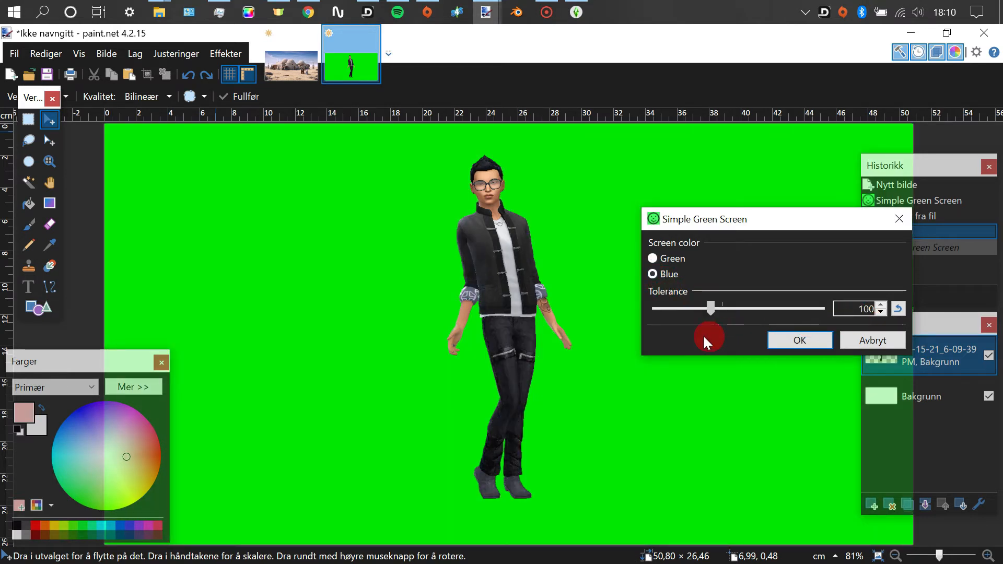
left_click(652, 258)
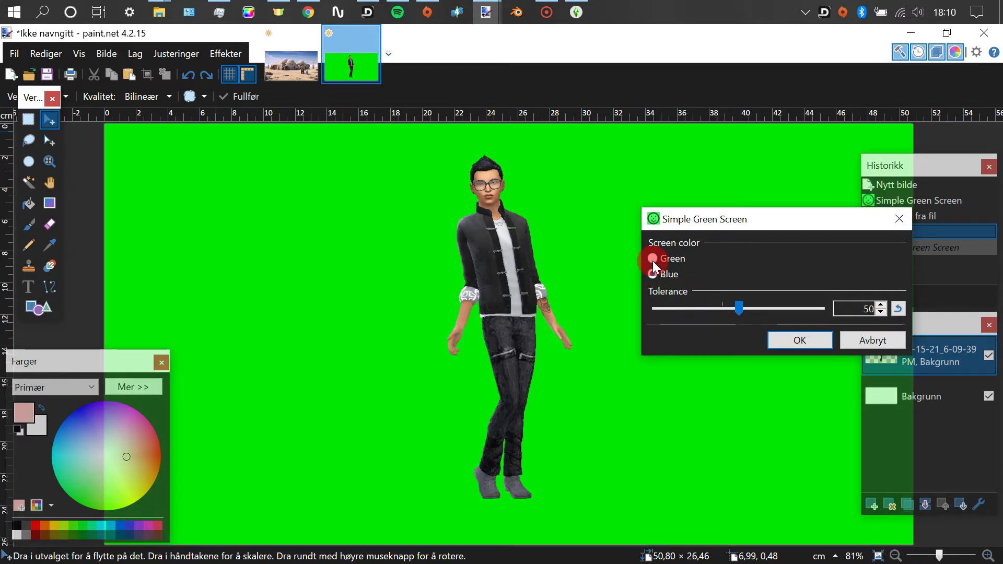
left_click_drag(739, 309, 826, 308)
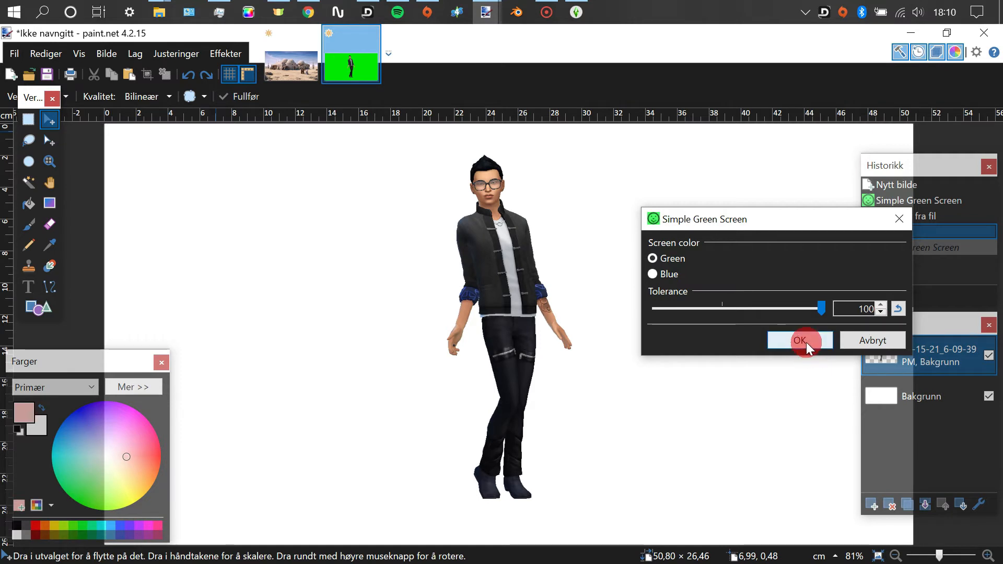
left_click(798, 340)
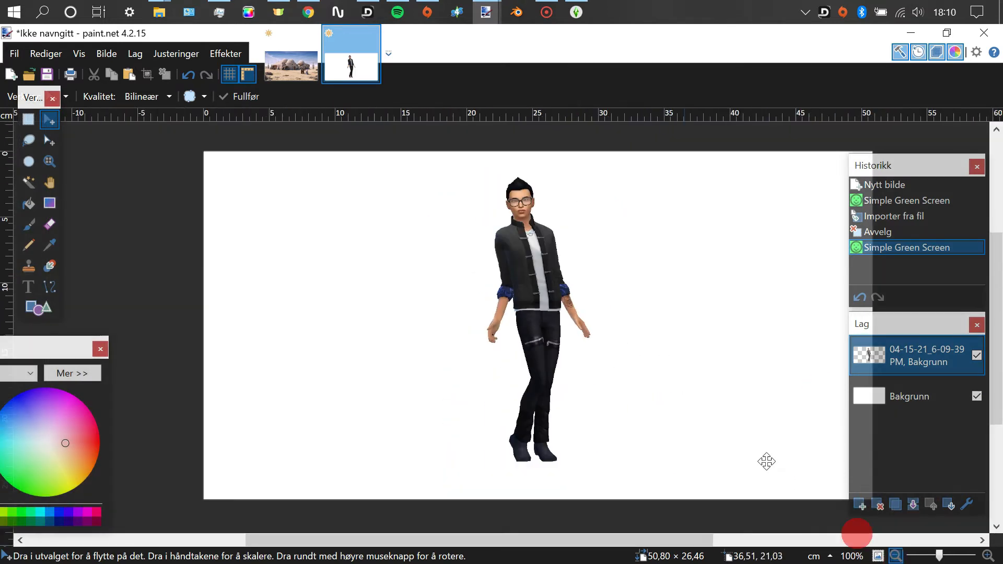
- Hide the white Bakgrunn layer and choose Move Selected Pixels for the sim selection
scroll("down", 3)
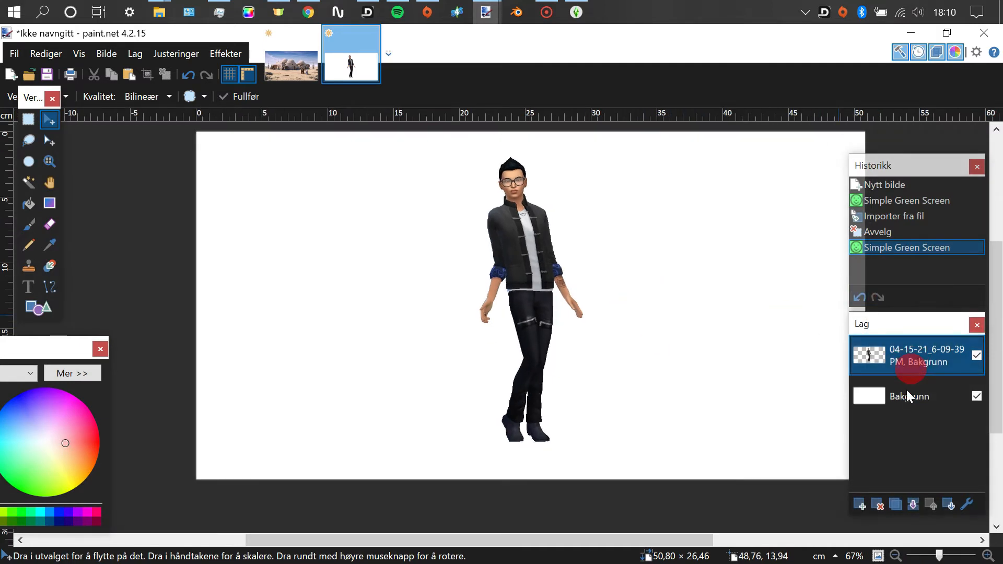
left_click(977, 396)
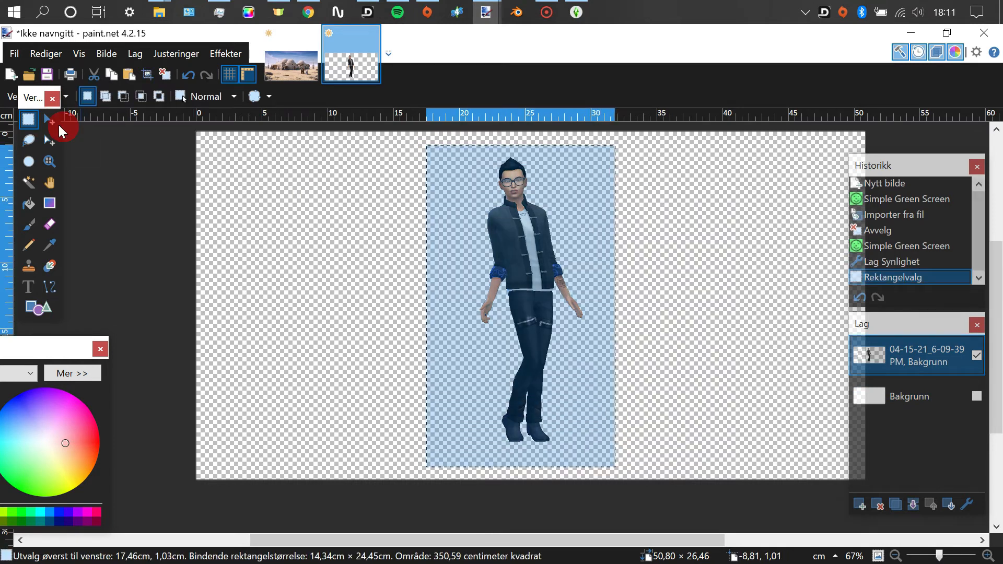
left_click(49, 119)
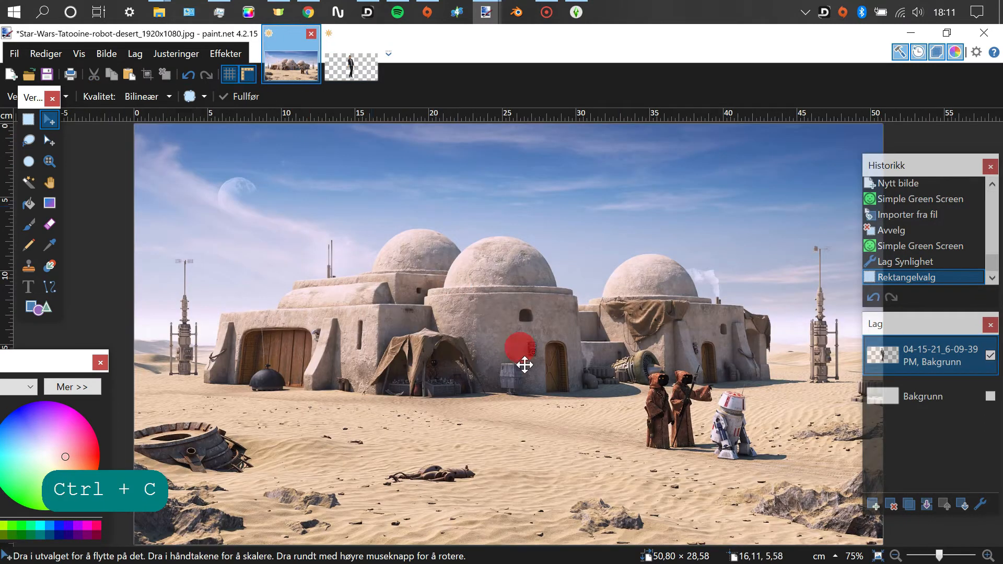
- Paste the cut-out sim into the Tatooine photo, shrink it and stand it beside the robed figures
key("ctrl+v")
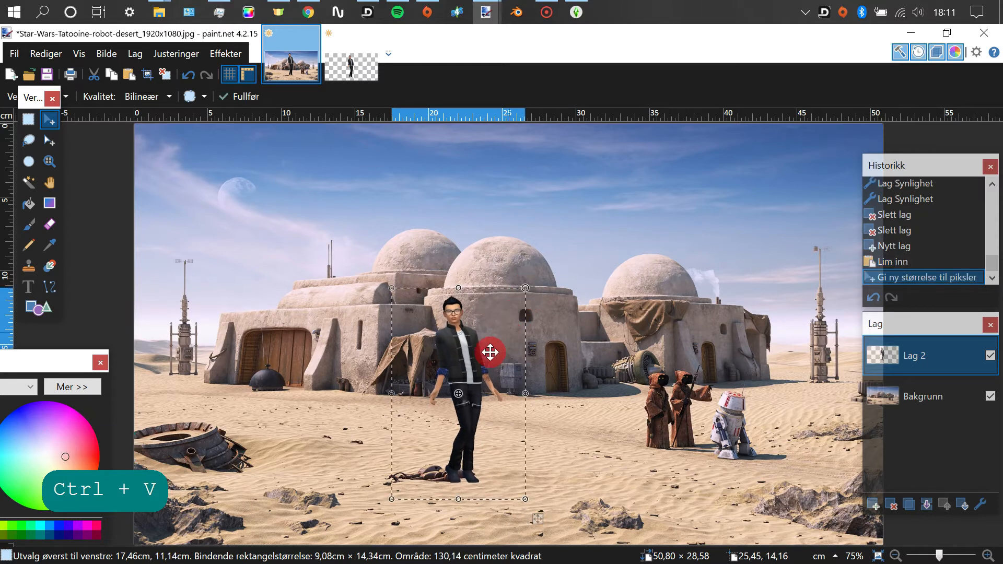
left_click_drag(489, 352, 790, 290)
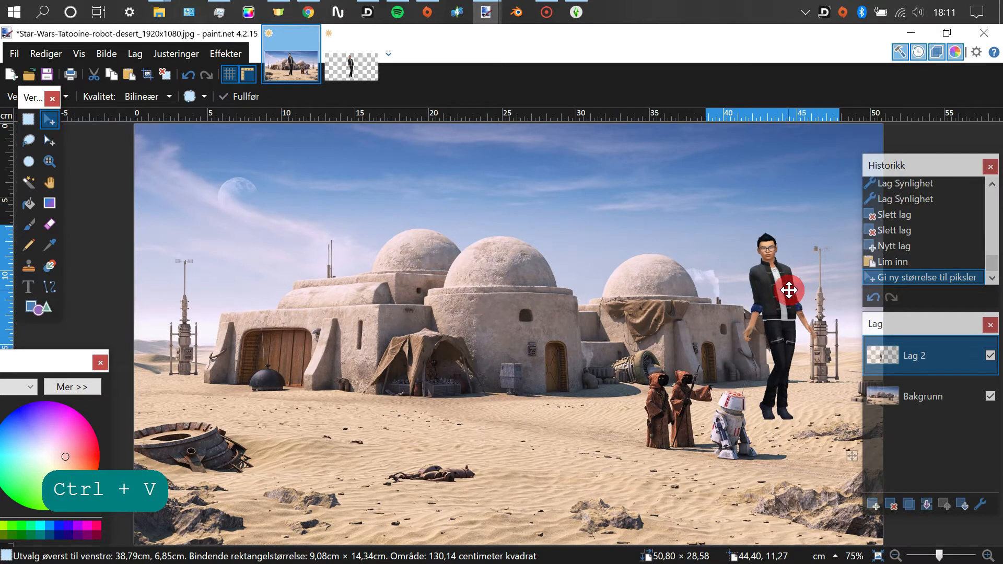
left_click_drag(789, 290, 661, 285)
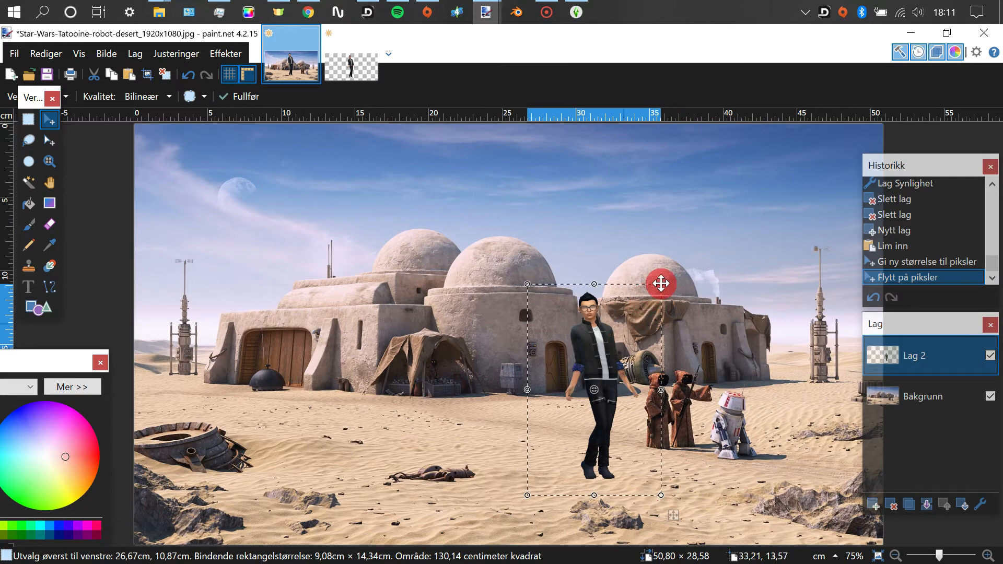
left_click_drag(661, 284, 613, 383)
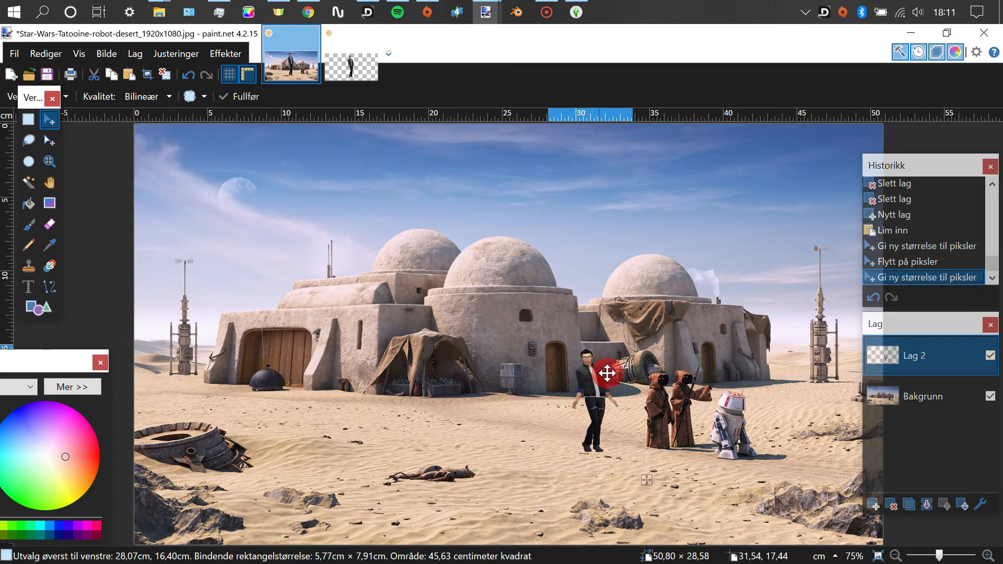
left_click_drag(606, 374, 624, 369)
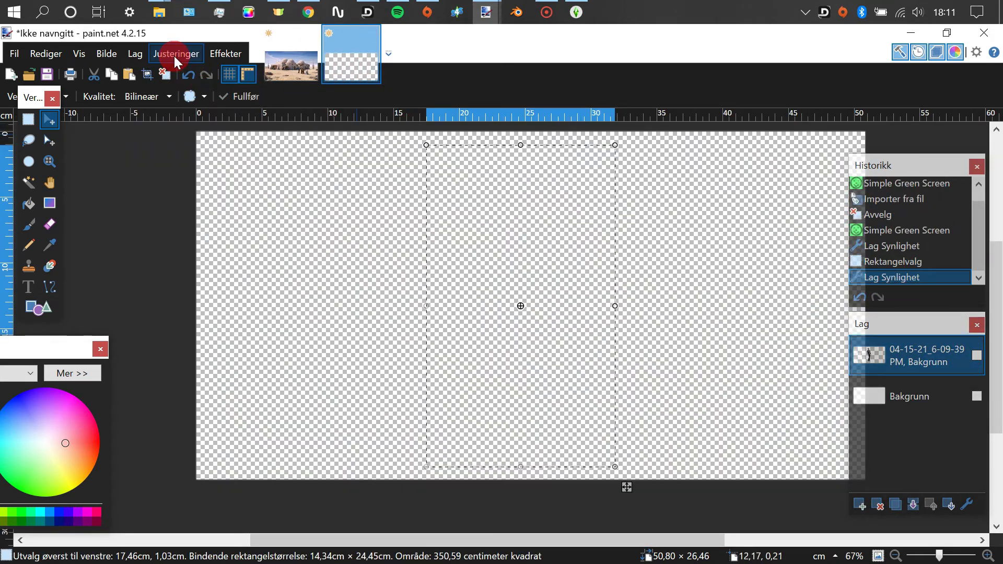
- Finish the pixel move and deselect in the untitled image
left_click(175, 53)
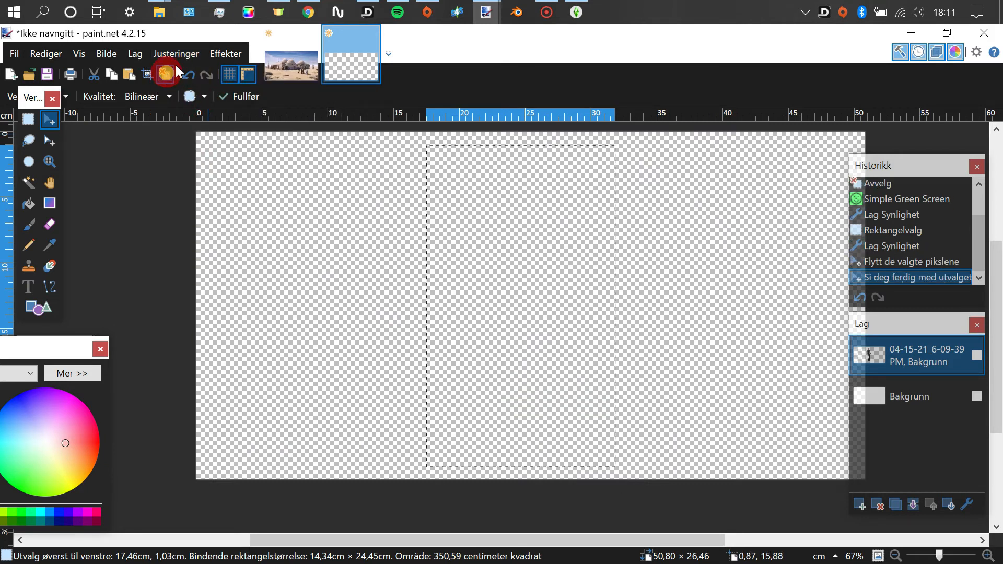
left_click(135, 53)
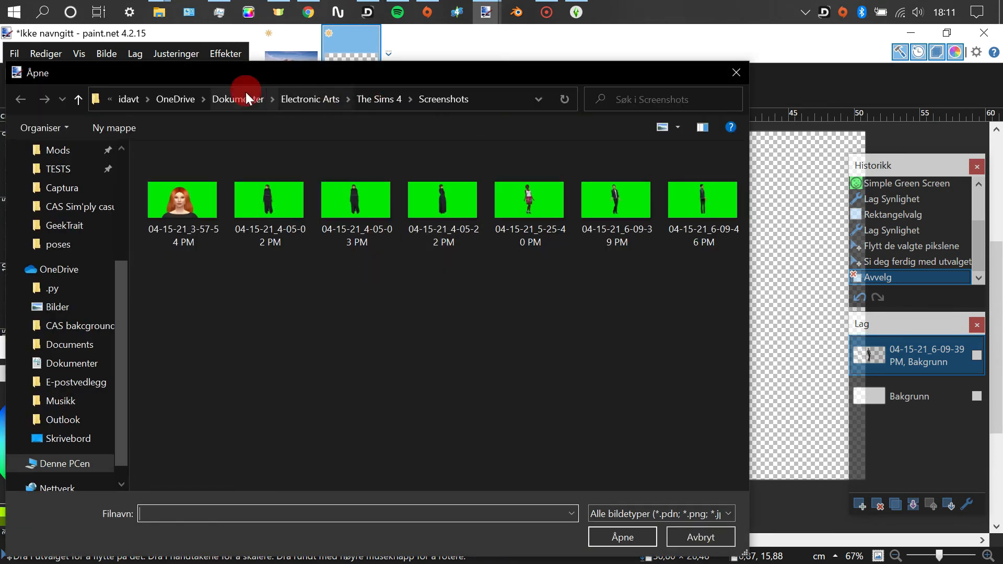
- Browse the import window to Dokumenter > Electronic Arts > The Sims 4 > Screenshots
left_click(237, 99)
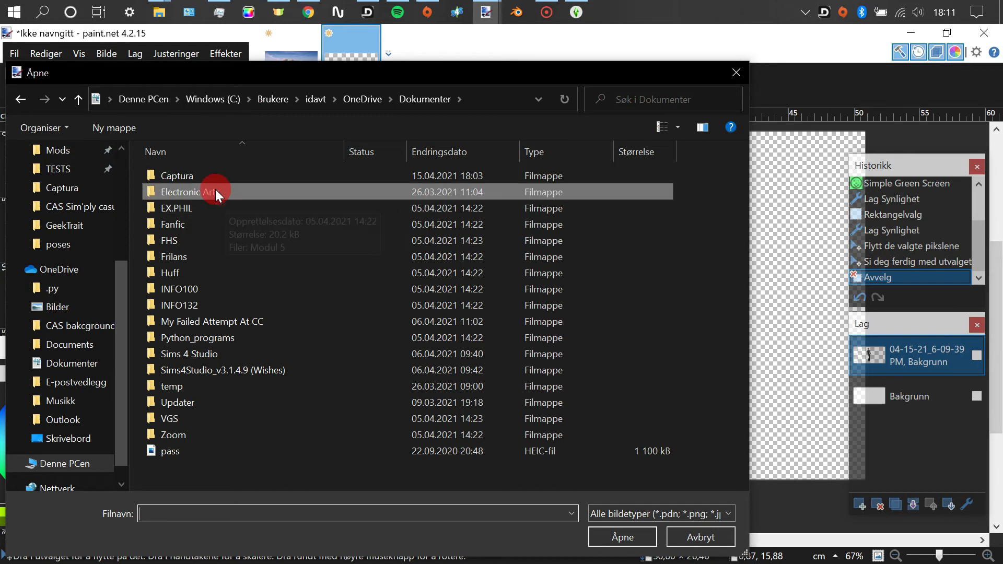
double_click(189, 192)
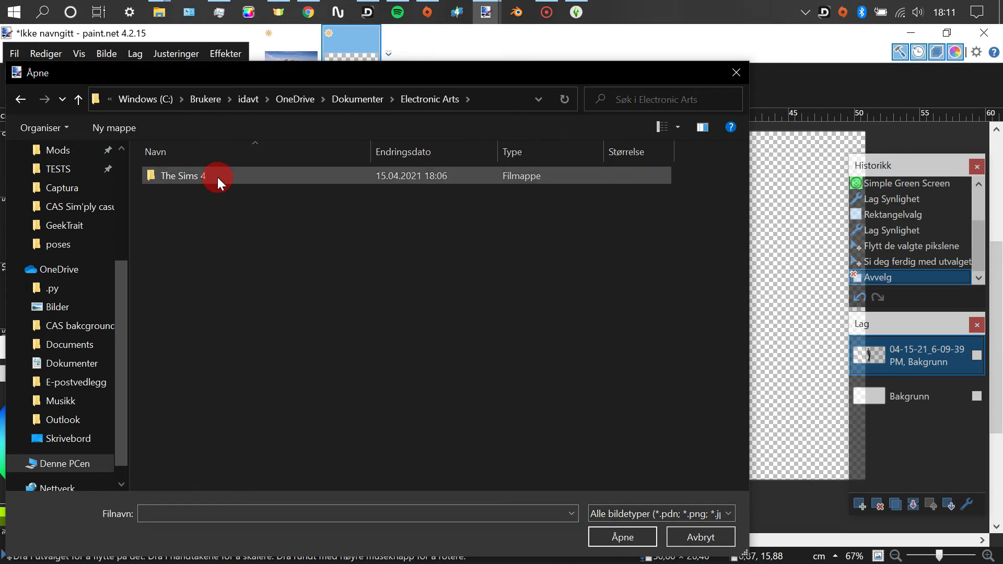
double_click(181, 176)
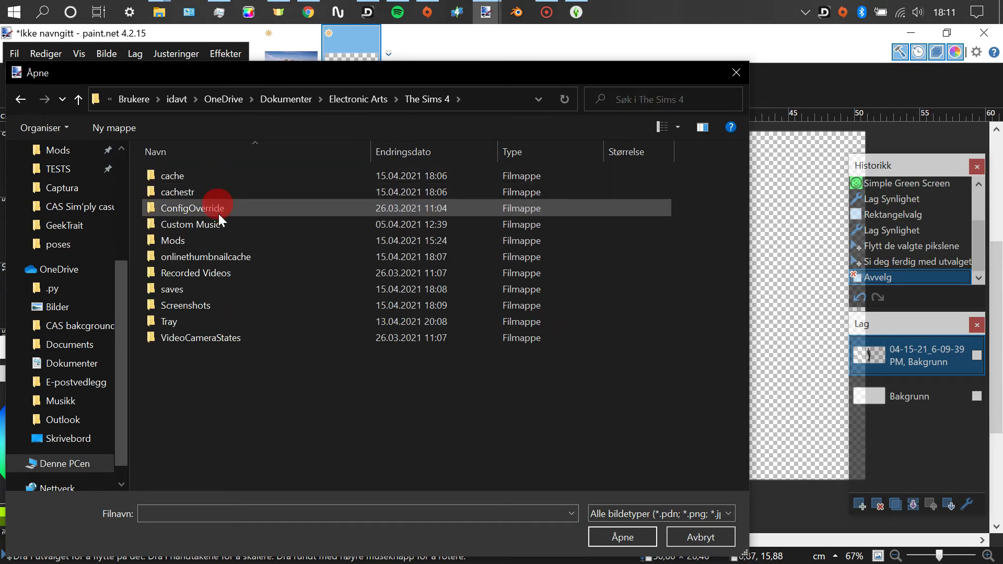
left_click(185, 305)
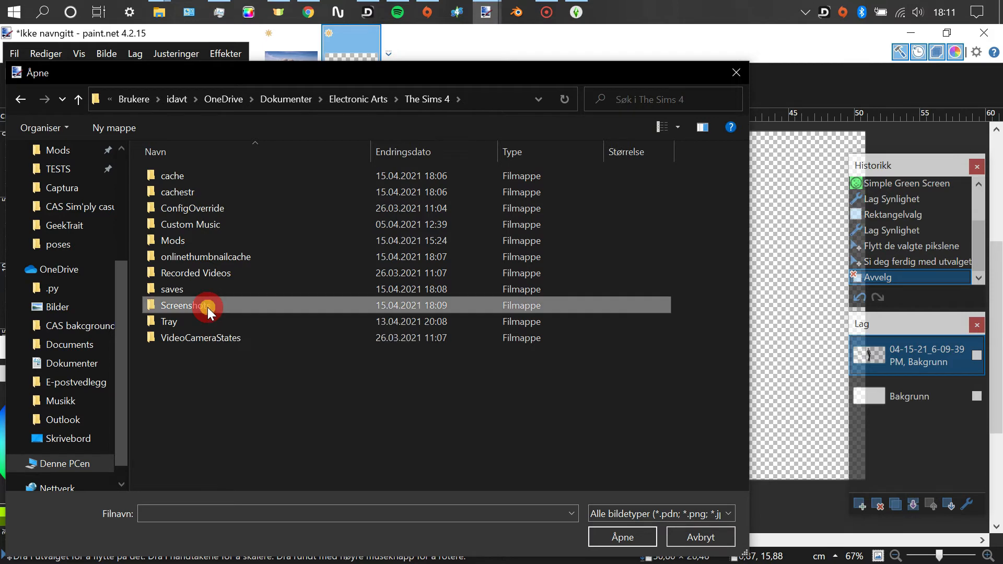
double_click(185, 305)
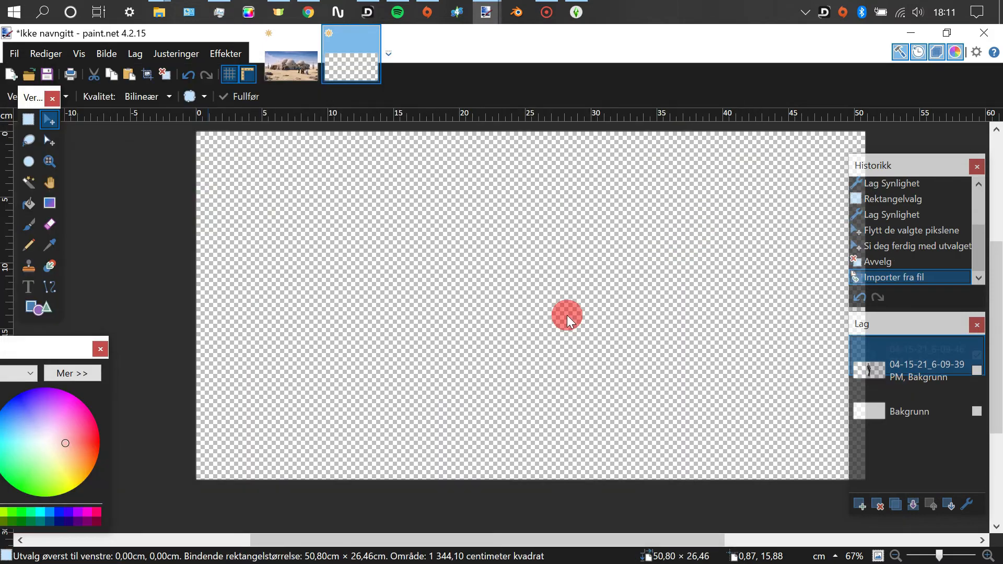
- Show the second sim's layer and strip its green with Simple Green Screen
left_click(175, 53)
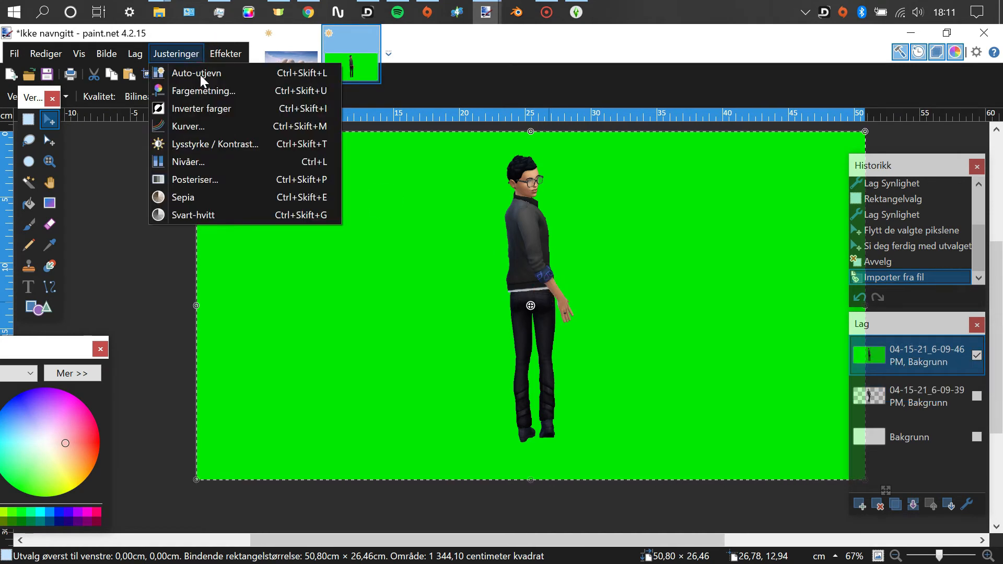
left_click(225, 53)
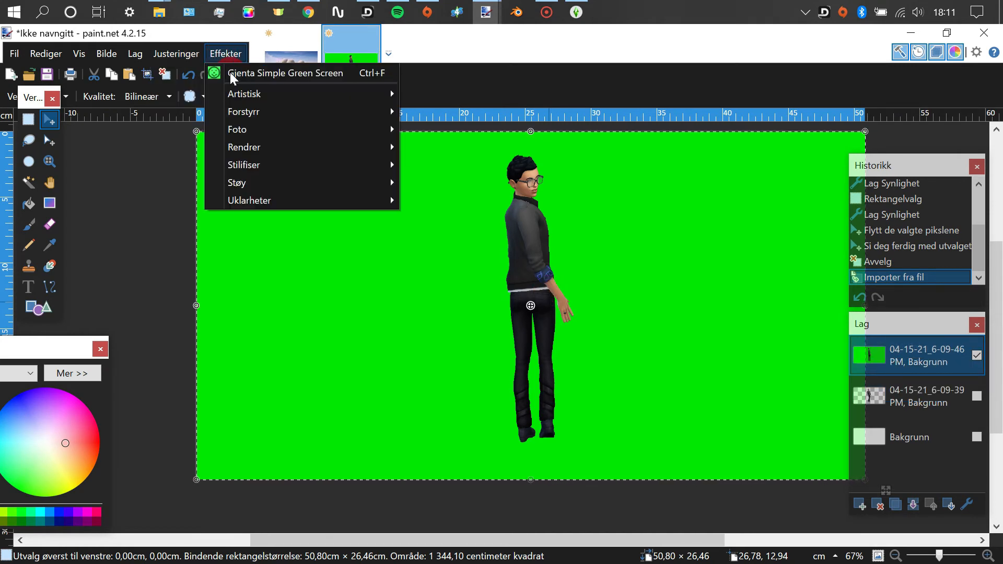
left_click(287, 73)
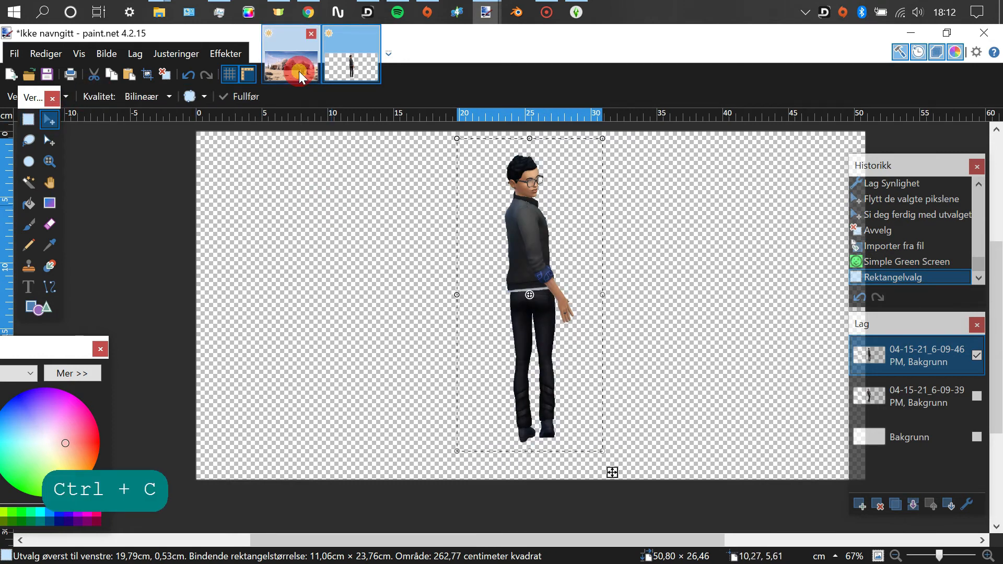
- Paste the cut-out second sim onto a new layer of the Tatooine picture
left_click(289, 54)
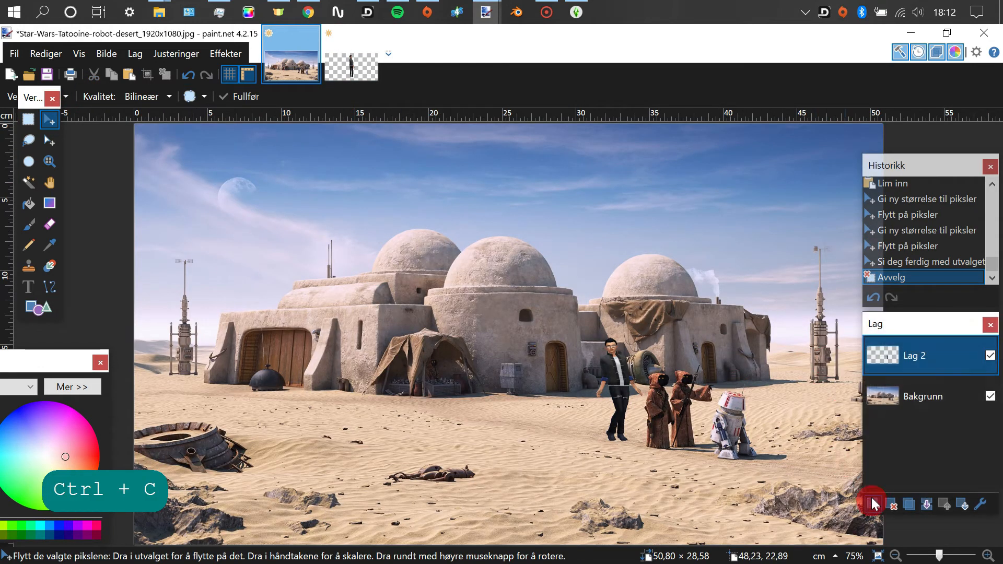
left_click(873, 504)
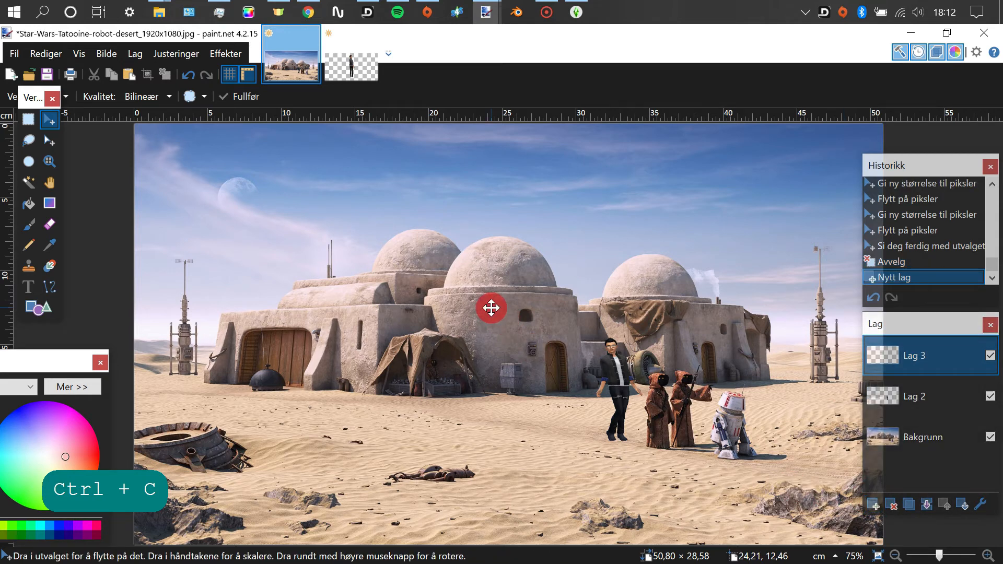
key("ctrl+v")
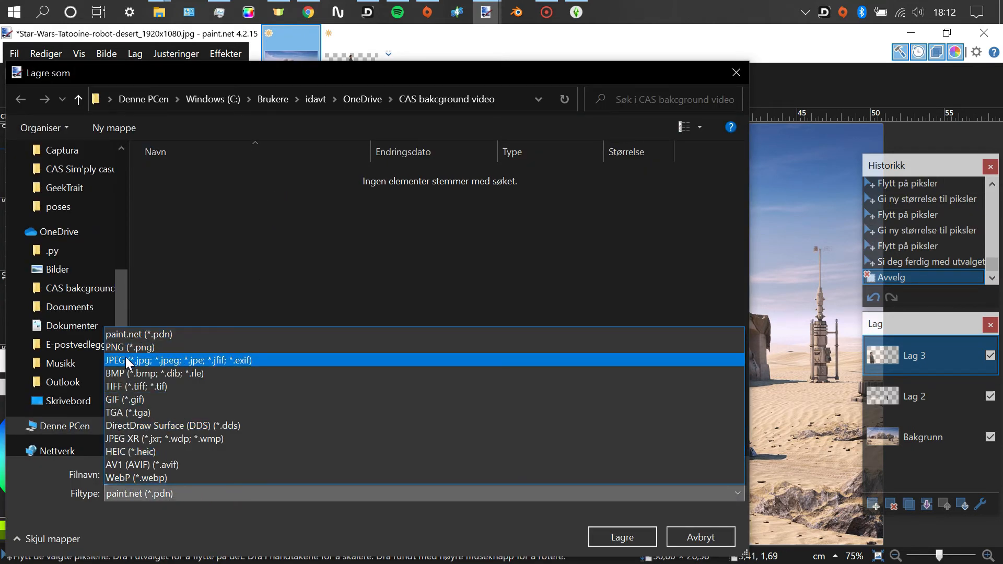
- Save the composite as 'yey u did it.png', flattening the layers when prompted
left_click(129, 347)
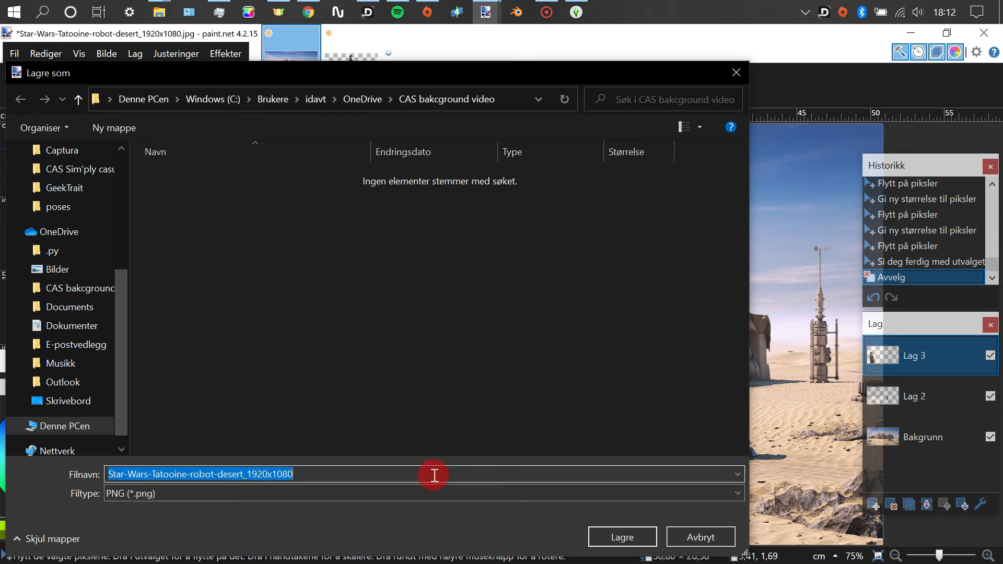
type("u did it")
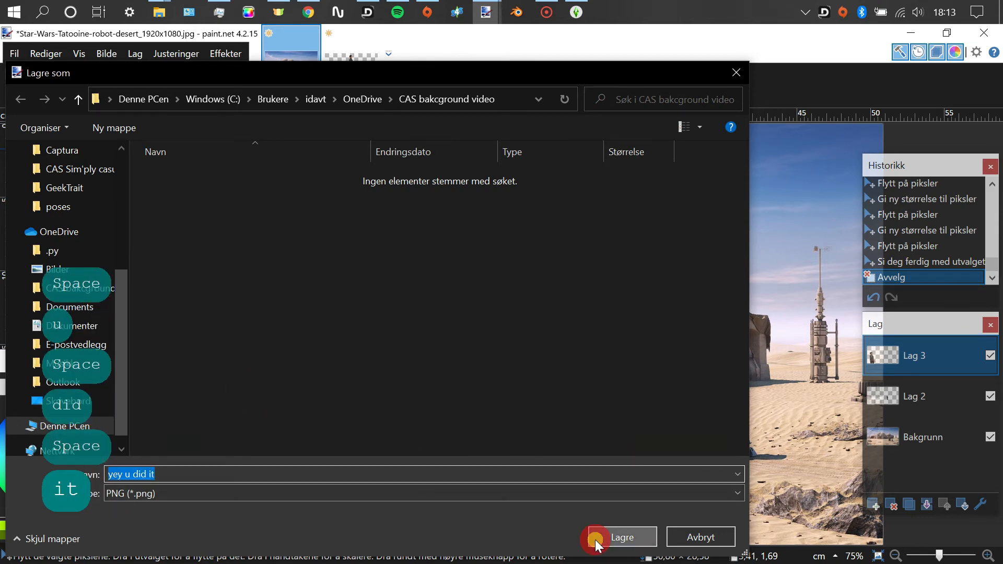
left_click(619, 537)
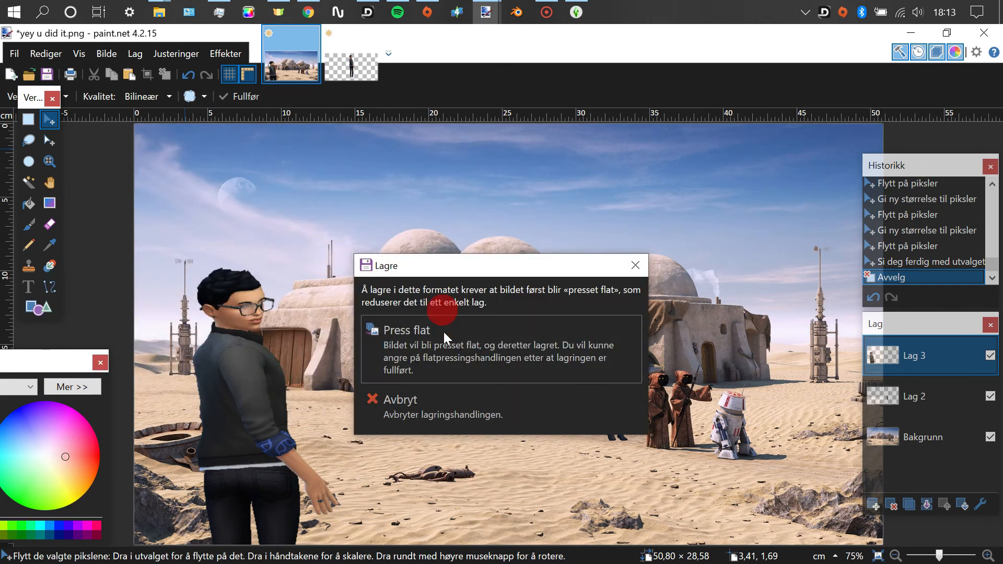
left_click(406, 330)
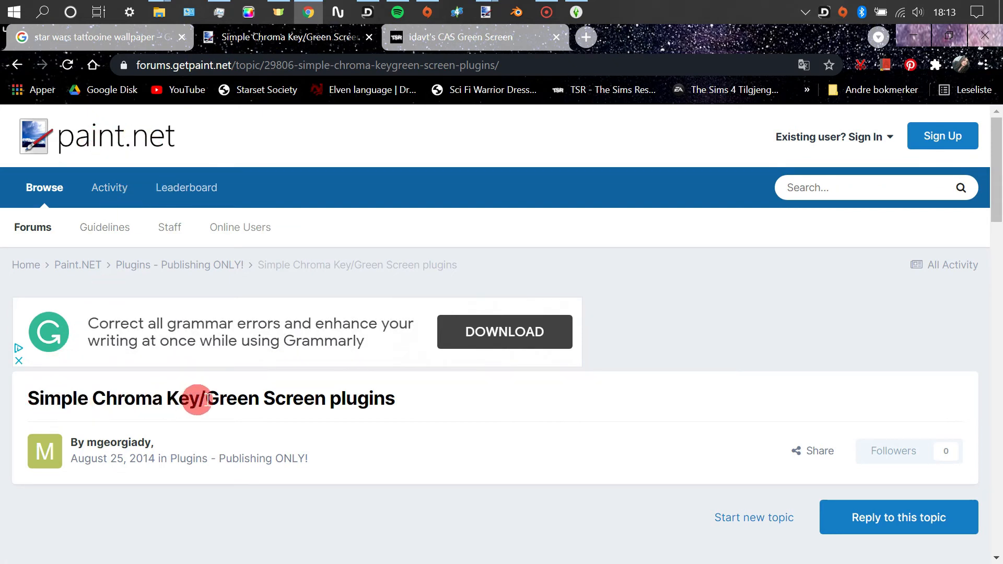
mouse_move(425, 400)
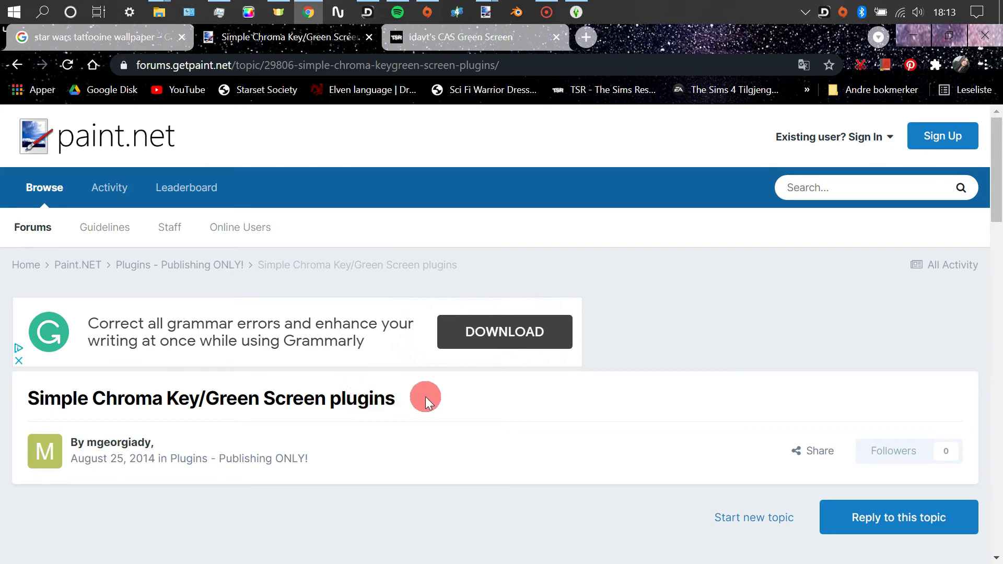
- Start downloading SimpleChromaKey.zip from the forum post and dismiss the ad popup
scroll("down", 3)
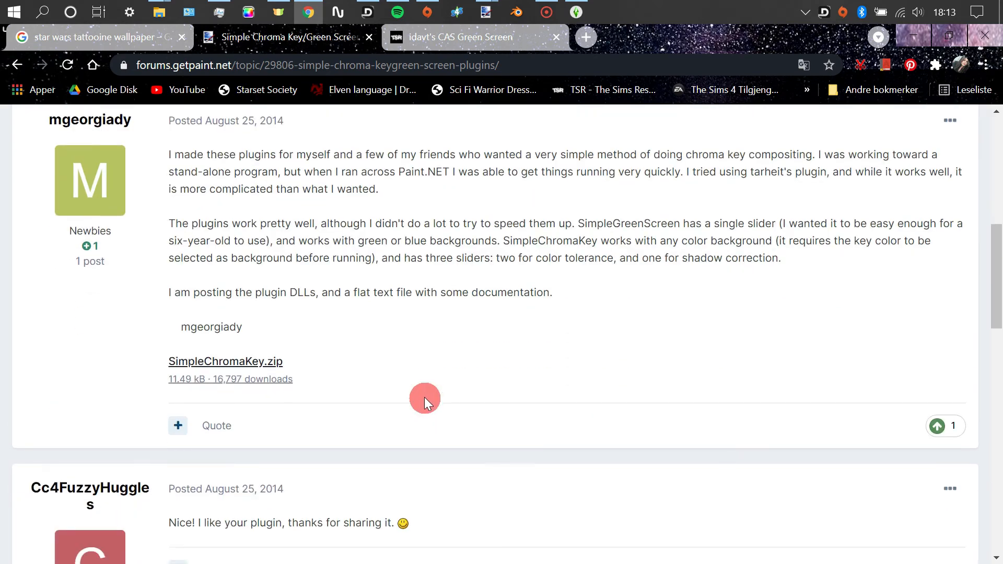
scroll("down", 3)
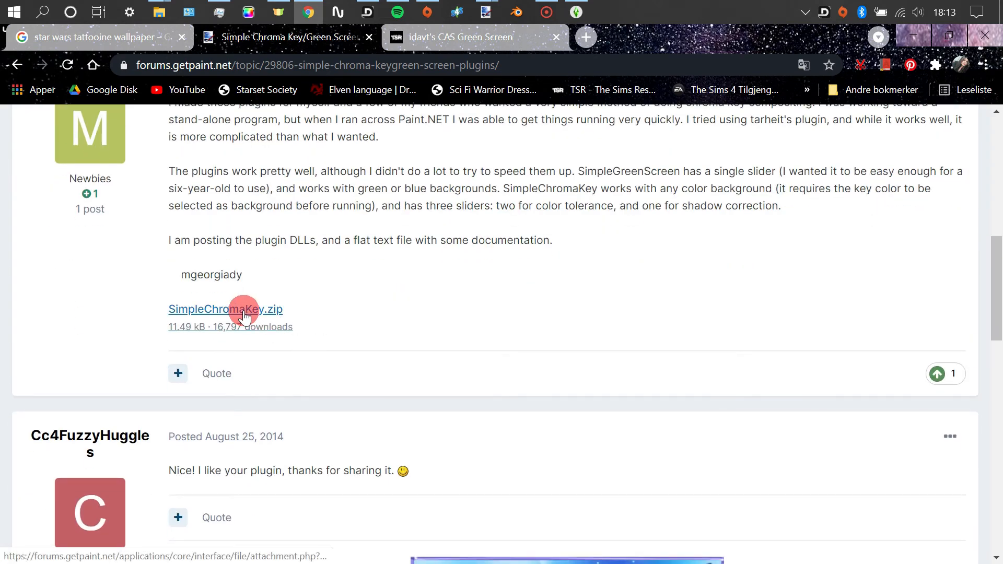
left_click(226, 310)
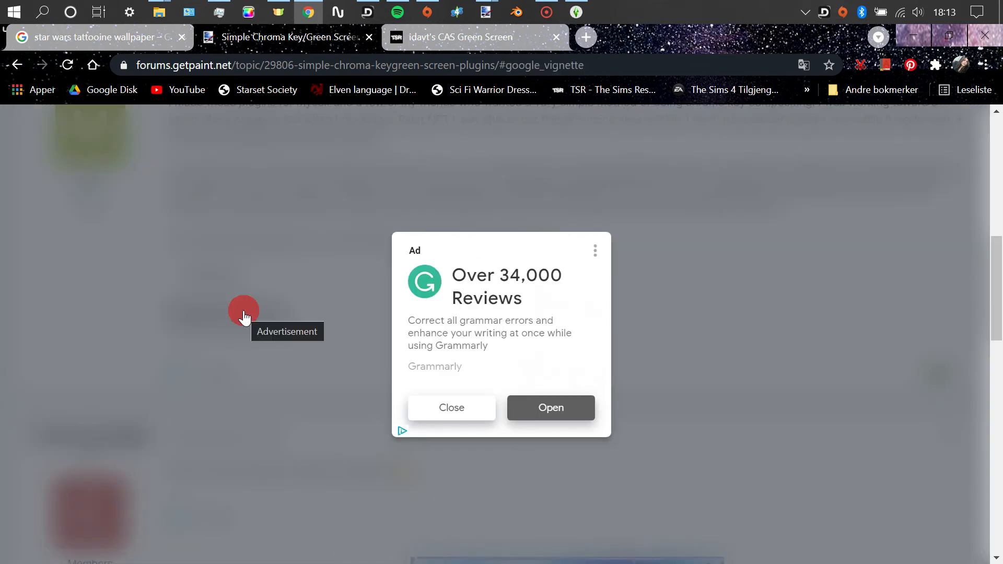
left_click(451, 408)
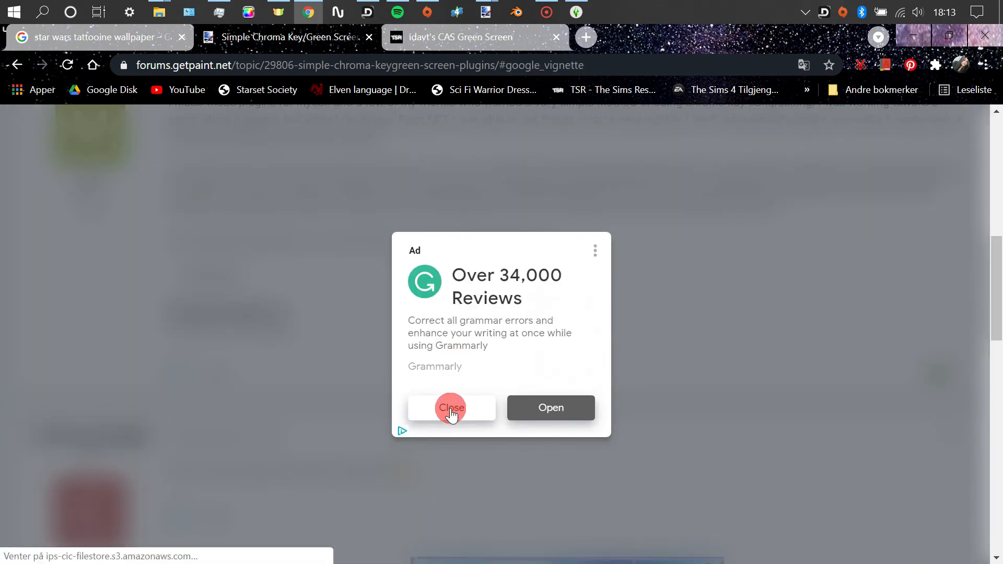
left_click(452, 407)
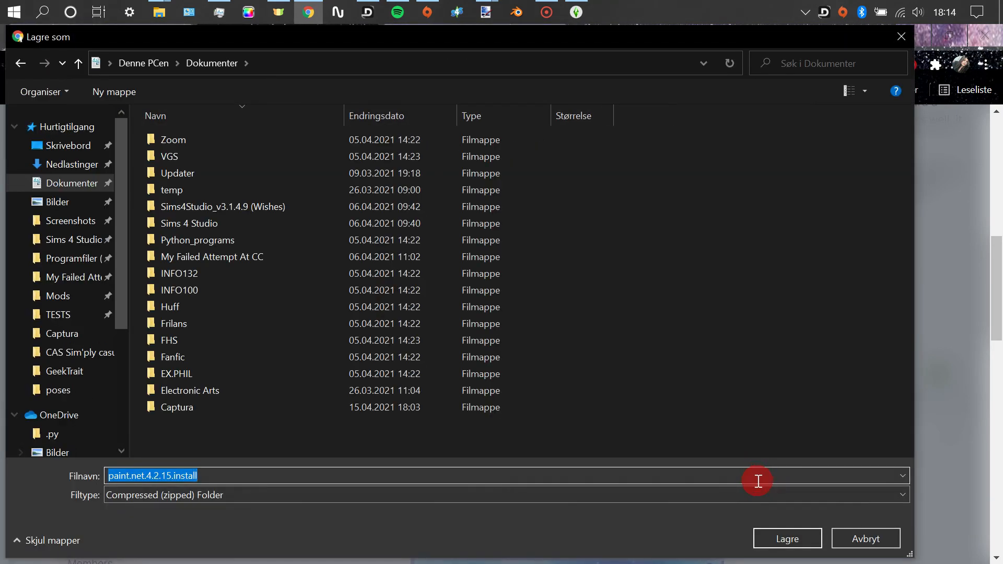
- Name the download 'paint.net chrome key installer' and save it to Documents
type("paint.net")
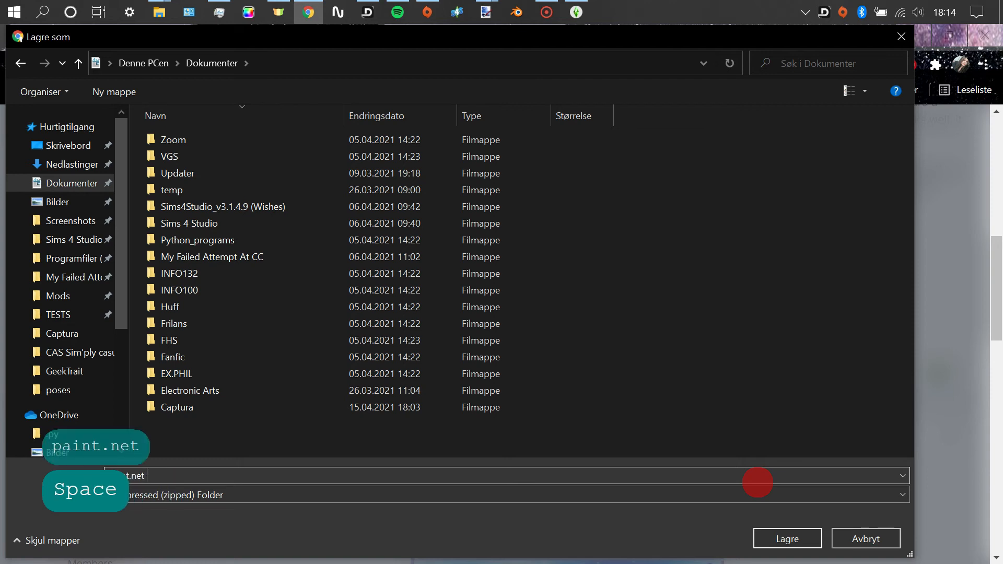
key("backspace")
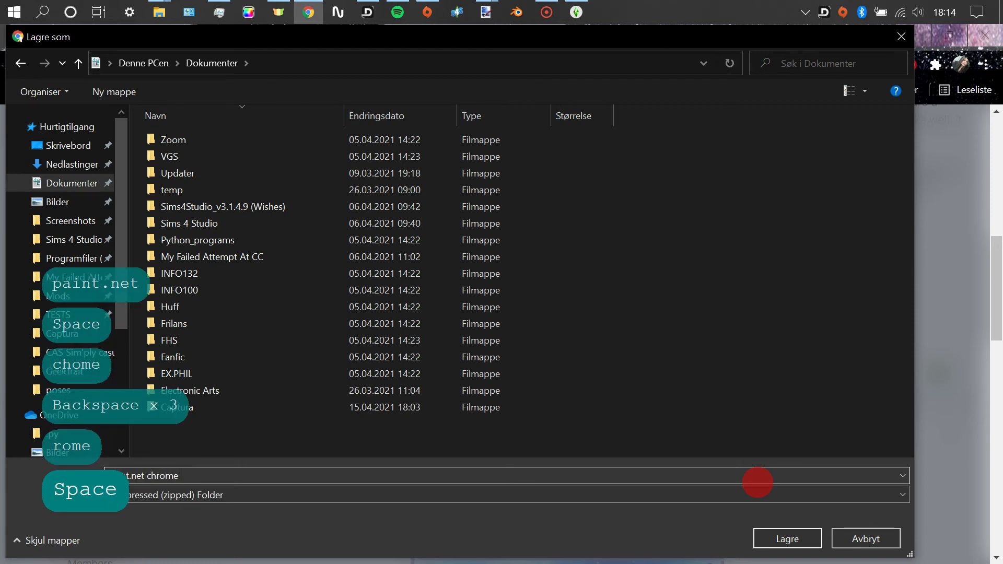
type("key")
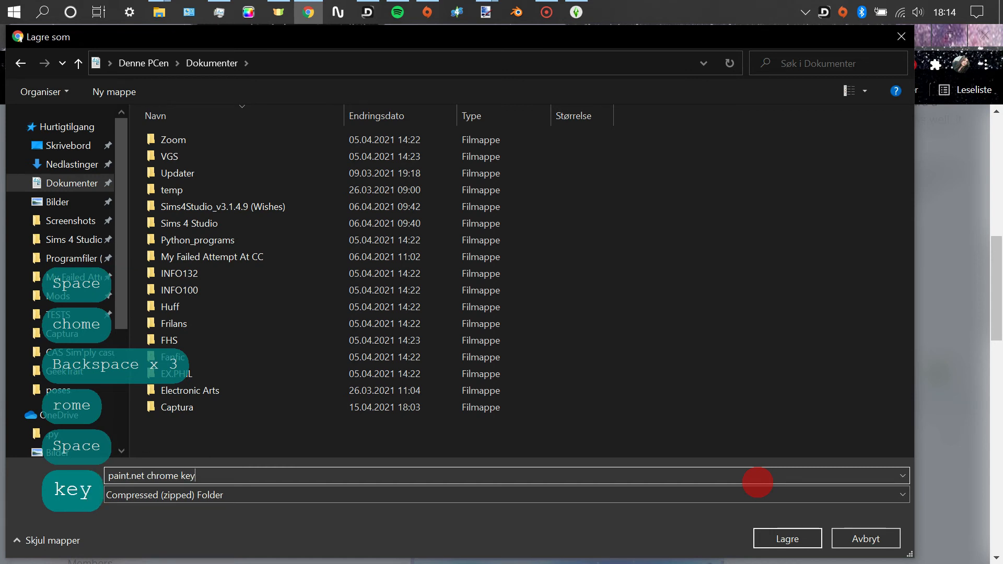
type("ins")
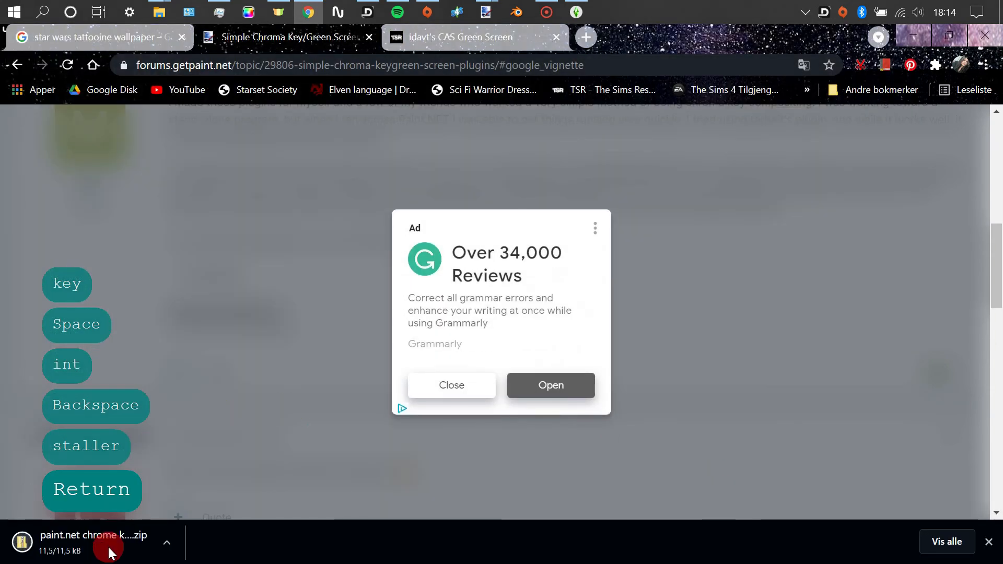
- Open the downloaded plugin zip showing its two DLL files
left_click(92, 535)
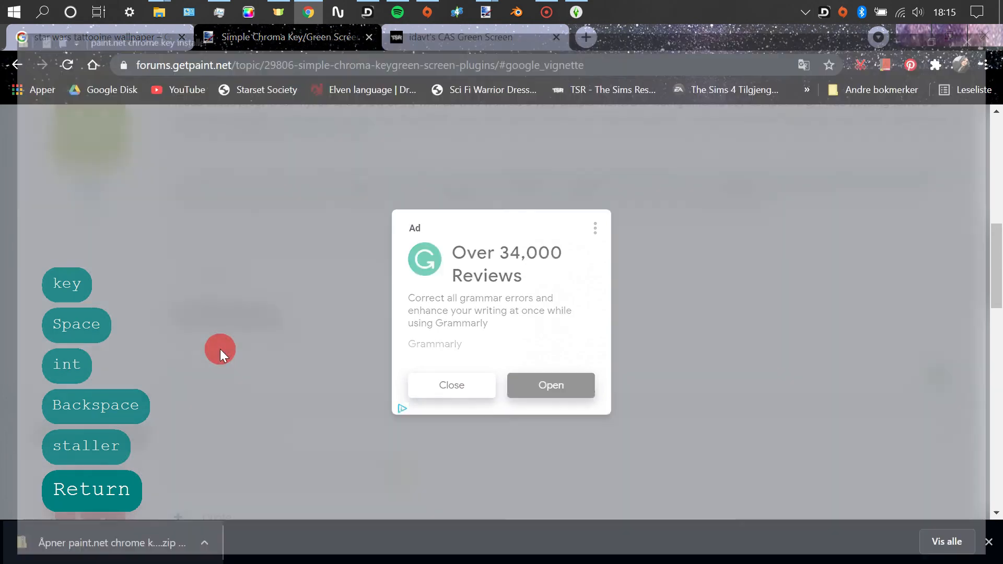
left_click(159, 11)
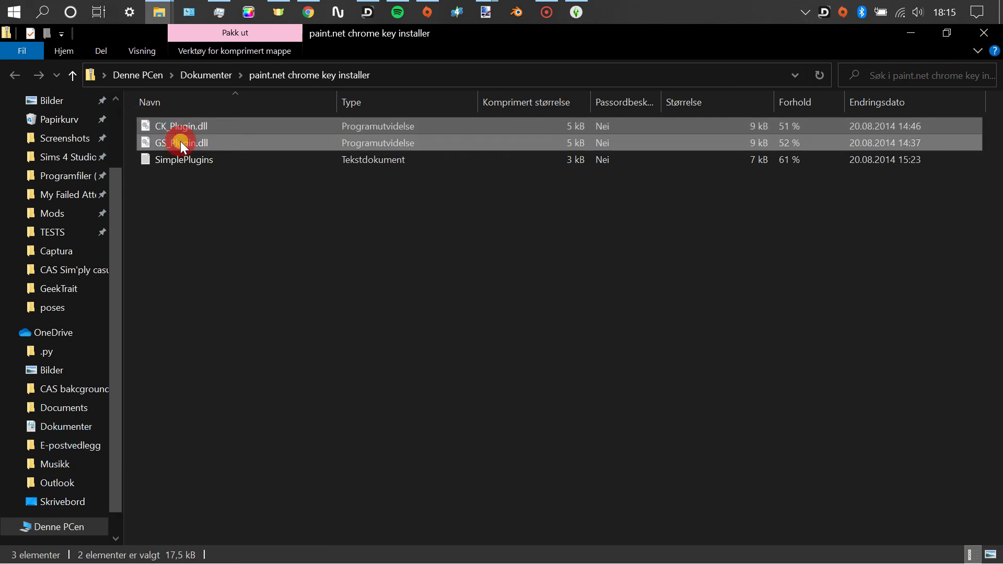
mouse_move(232, 177)
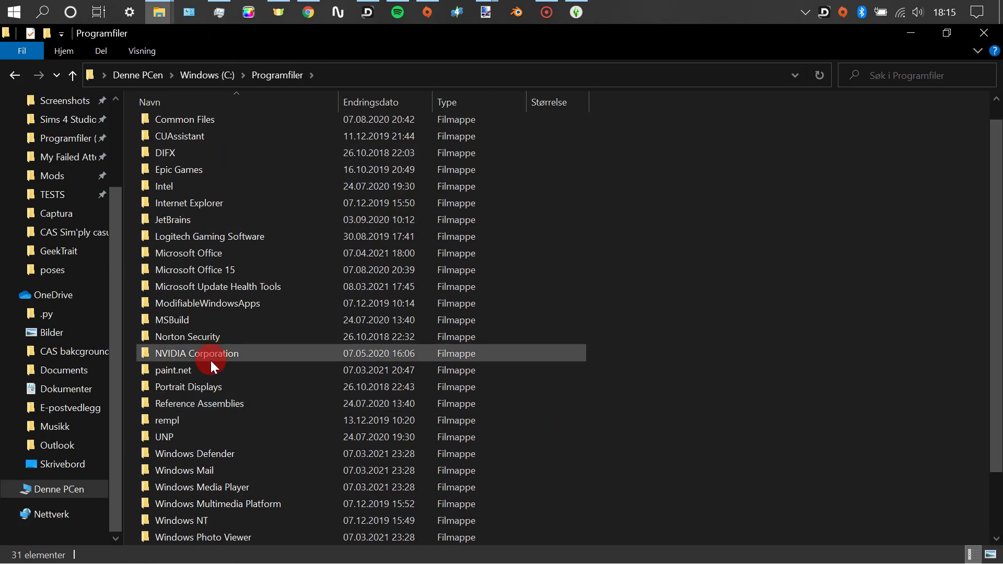
- Navigate into the Effects folder of paint.net under Program Files
double_click(171, 370)
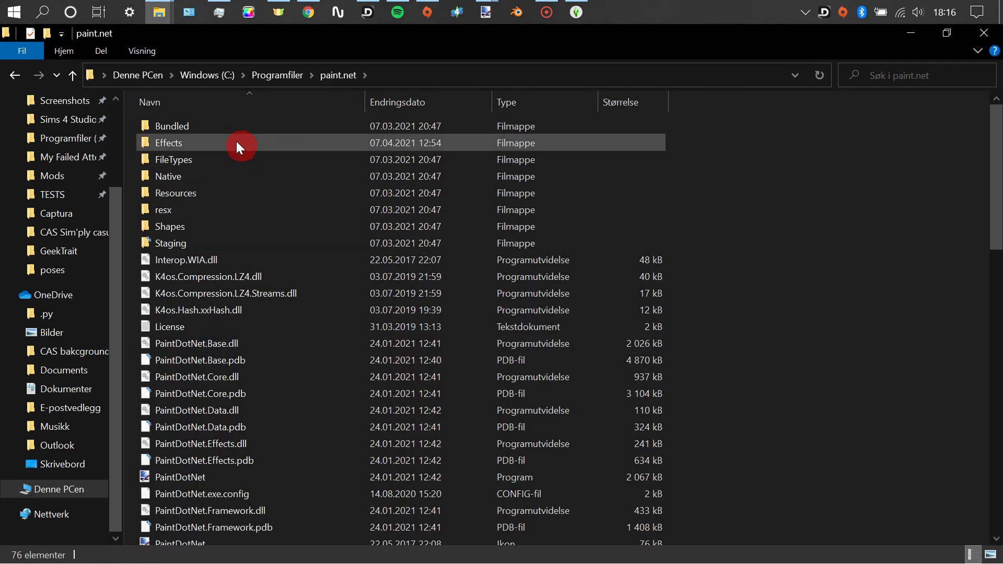
left_click(186, 143)
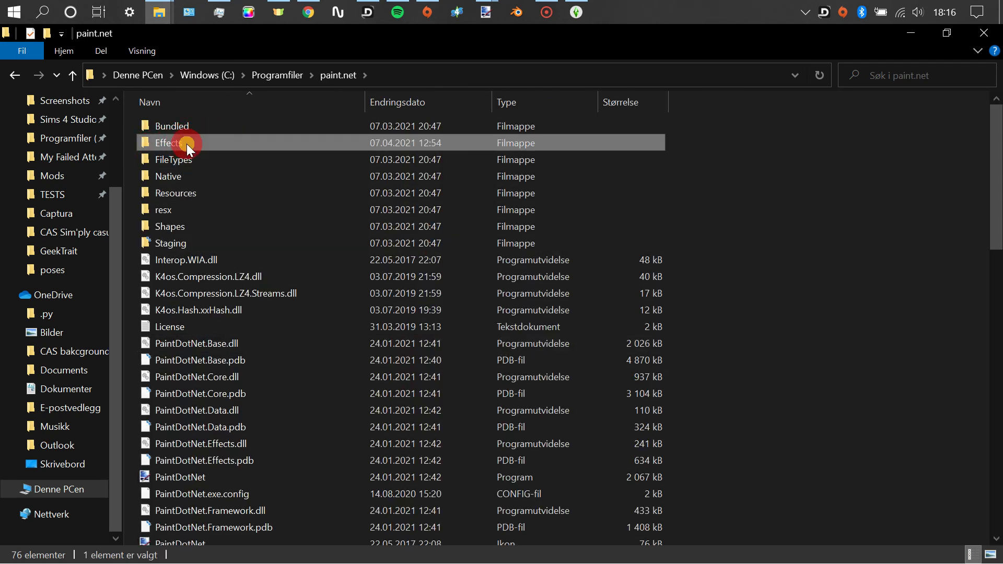
double_click(170, 143)
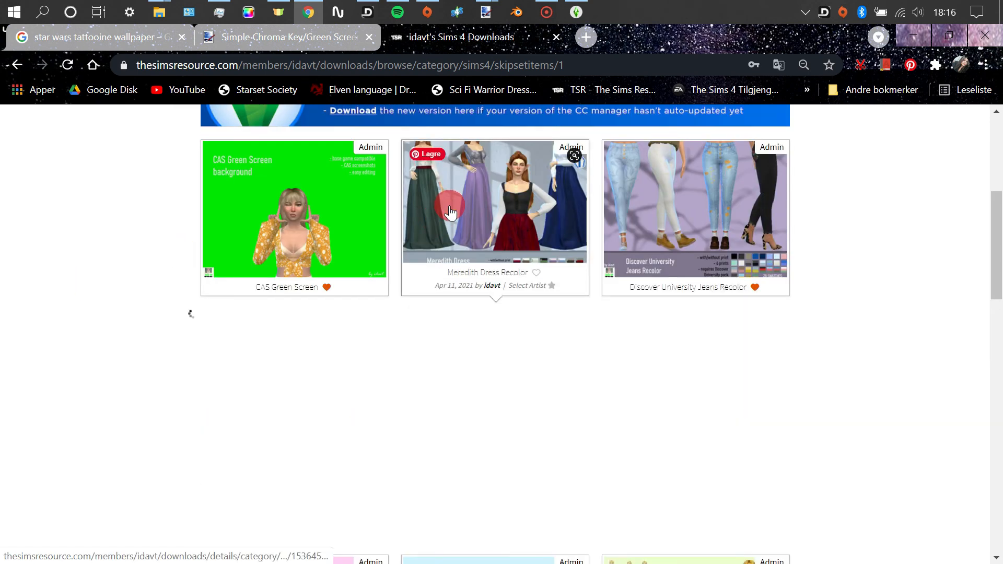
- Expand the Meredith Dress Recolor preview with its download options
left_click(495, 202)
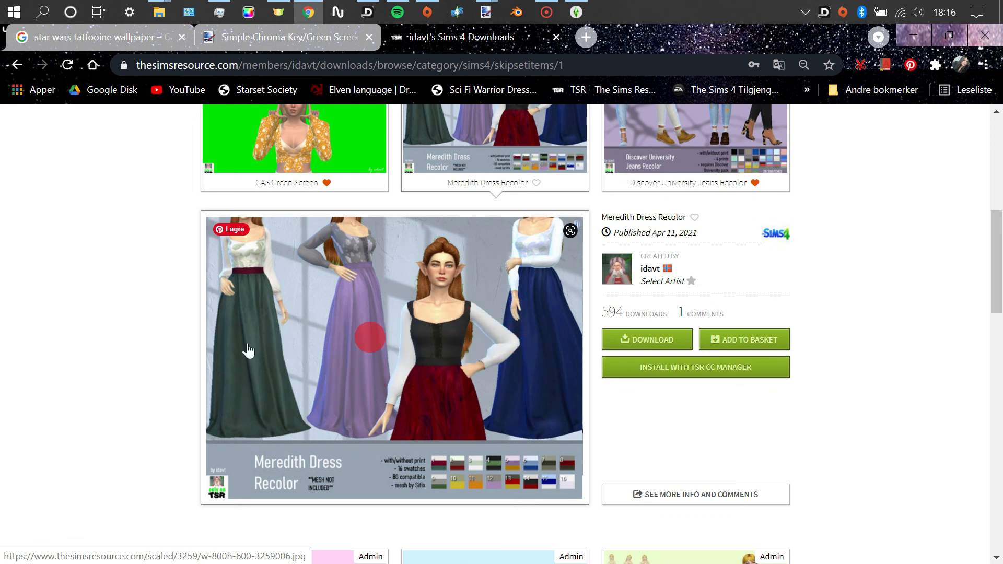
scroll("down", 3)
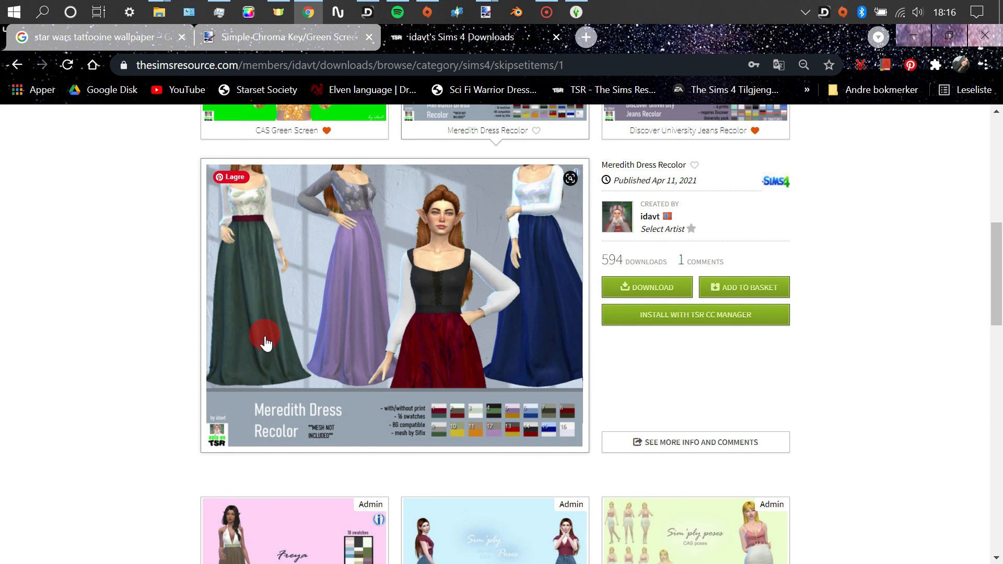
mouse_move(299, 243)
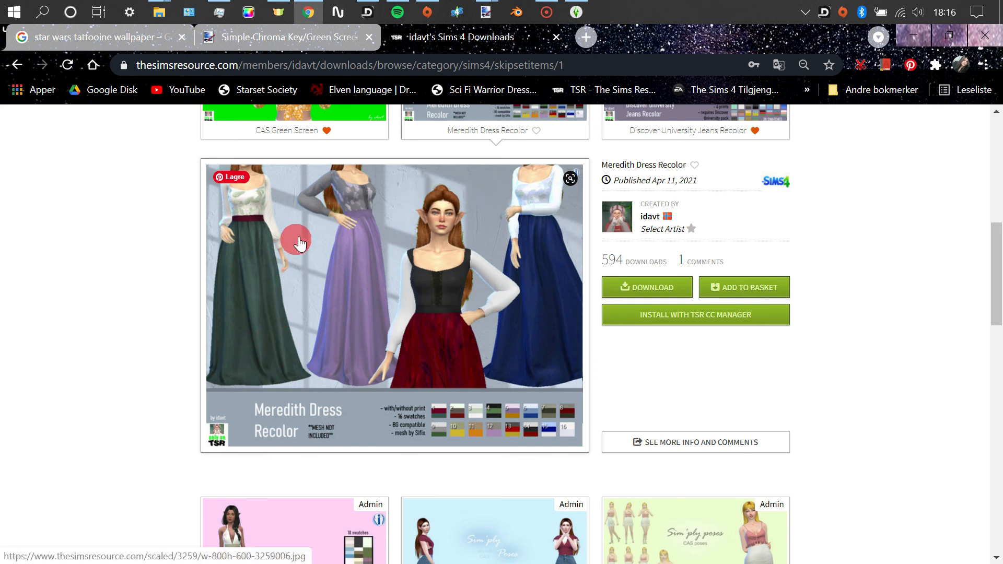
mouse_move(211, 349)
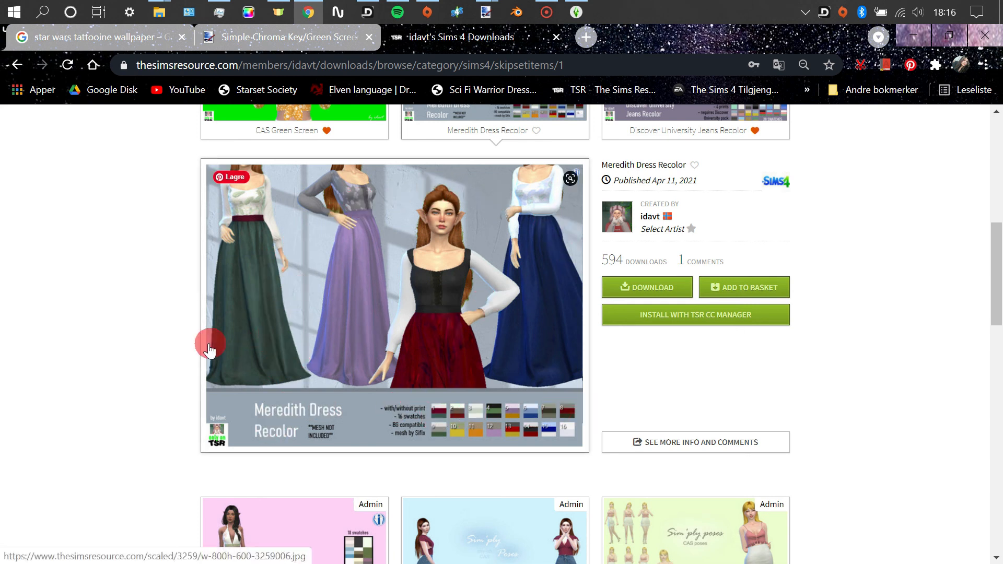